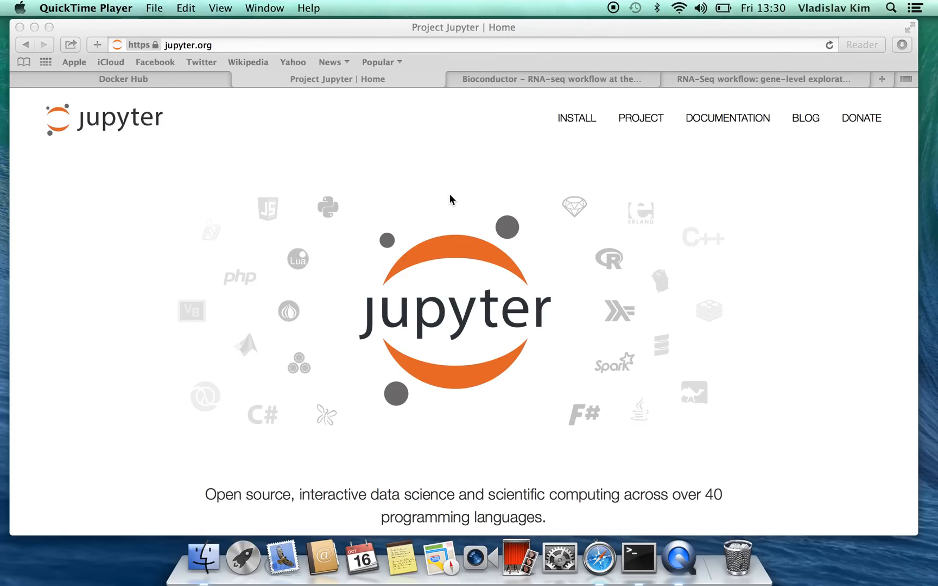
{"action": "mouse_move", "coordinate": [480, 135]}
{"action": "type", "text": "docker install on mac os"}
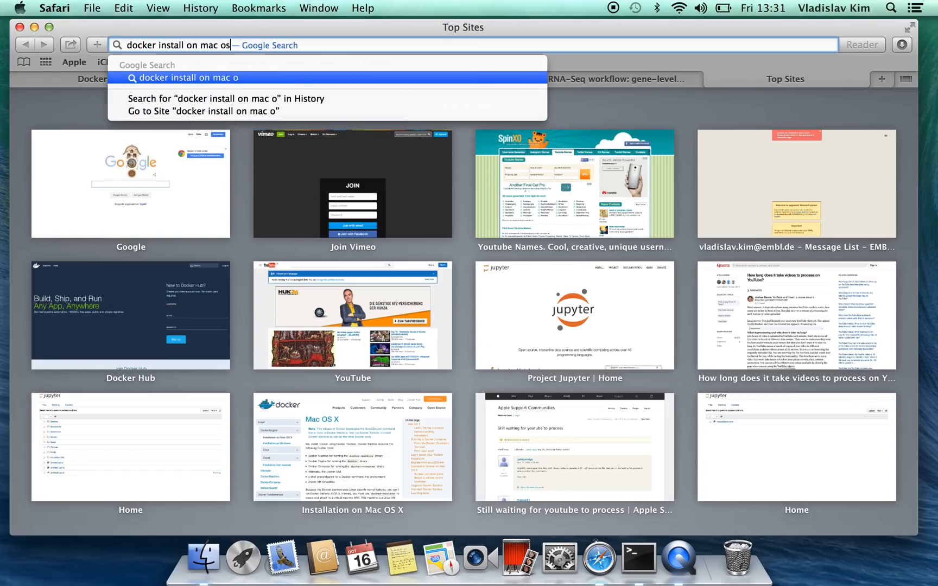
Run the search and land on the Docker Docs Mac OS X installation guide, then bring up Spotlight.
{"action": "key", "text": "Return"}
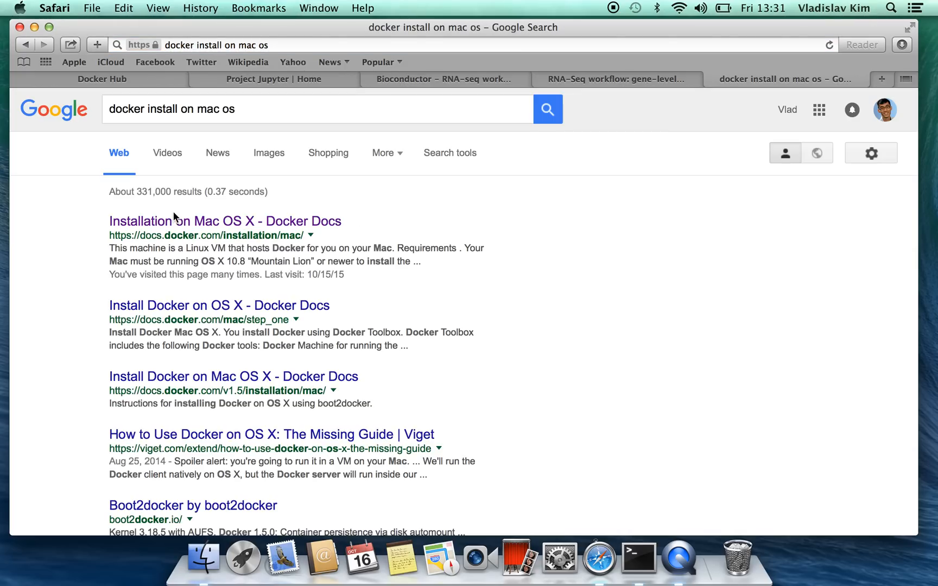
{"action": "left_click", "coordinate": [224, 220]}
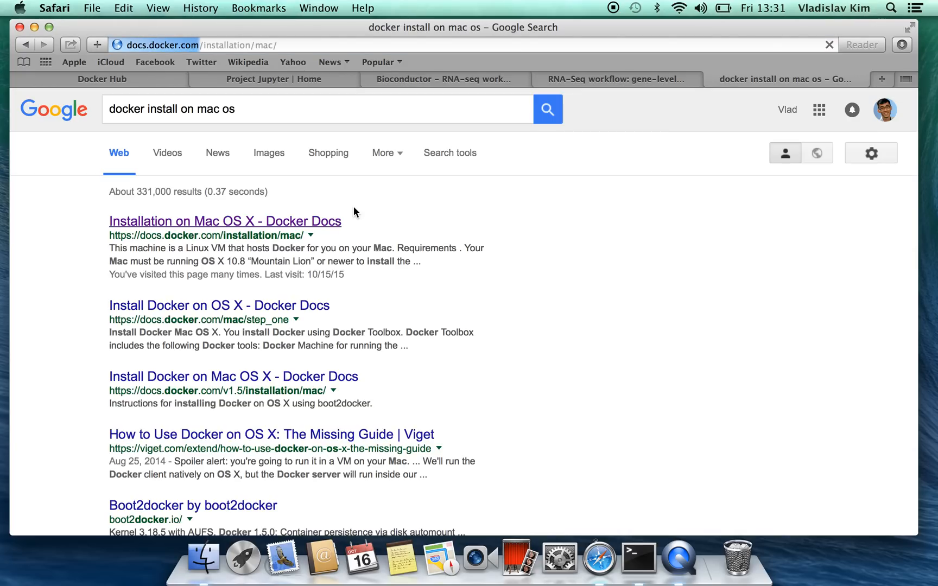
{"action": "left_click", "coordinate": [225, 221]}
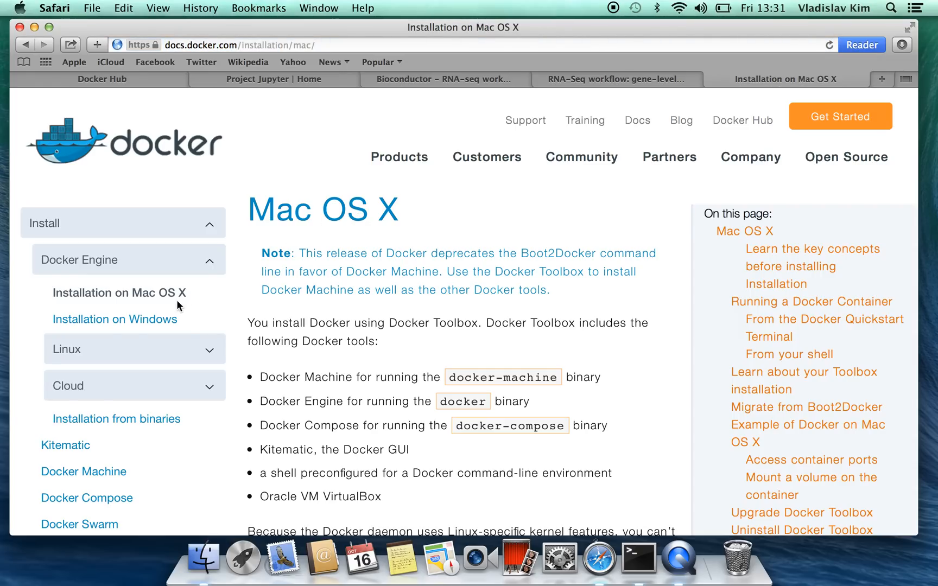
{"action": "mouse_move", "coordinate": [546, 357]}
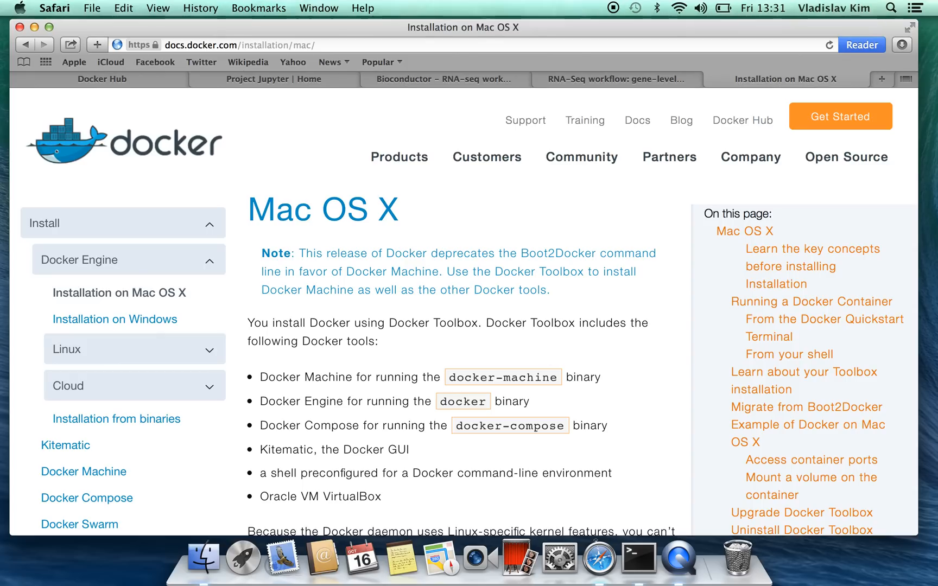
{"action": "left_click", "coordinate": [890, 8]}
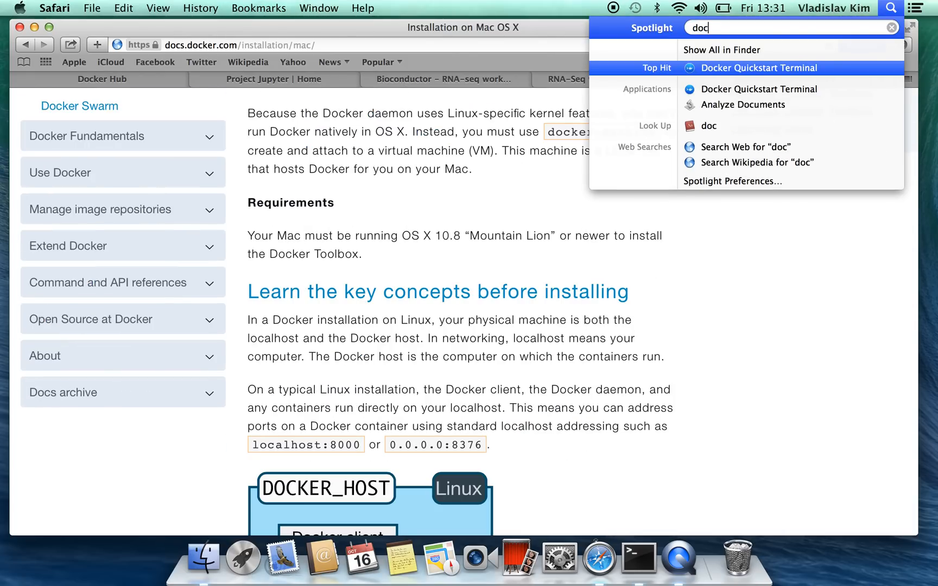
Launch Docker Quickstart Terminal from Spotlight so a shell with the default machine is ready.
{"action": "left_click", "coordinate": [757, 67]}
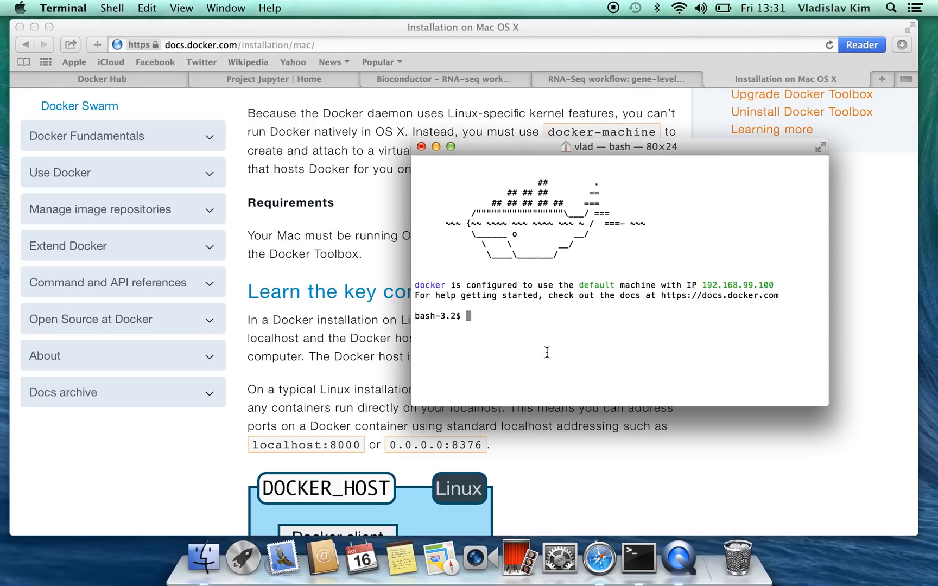
{"action": "mouse_move", "coordinate": [569, 289]}
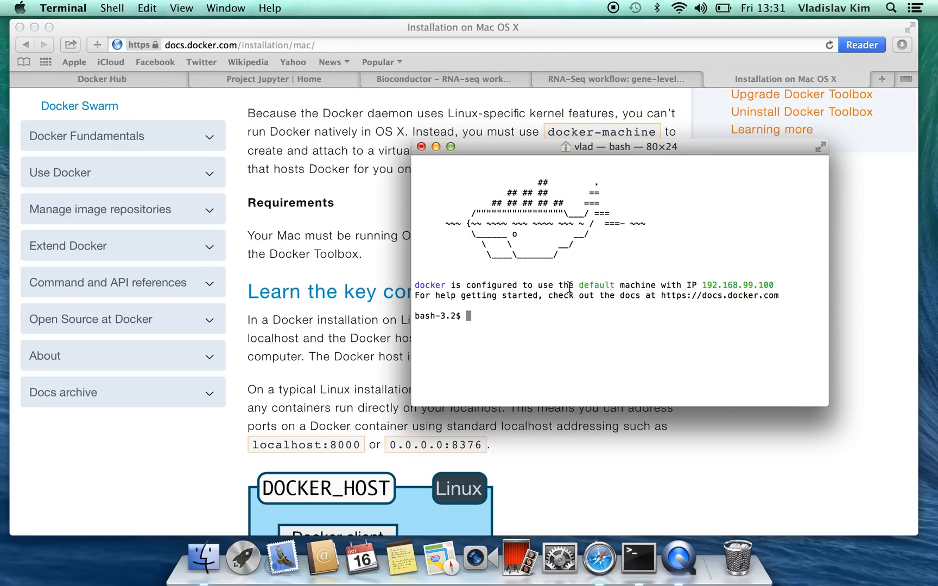
{"action": "left_click", "coordinate": [890, 8]}
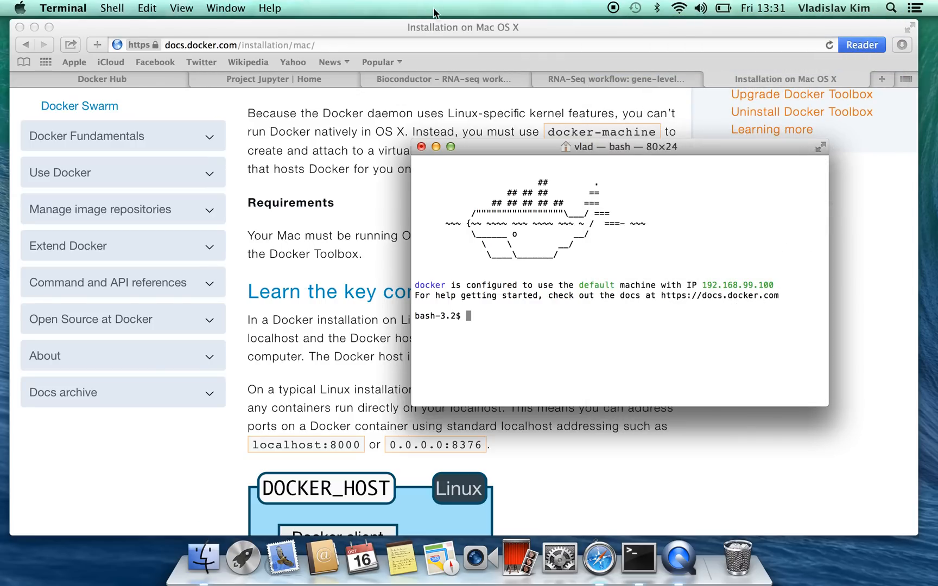
Review the Bioconductor rnaseqGene workflow page down to its Contents section.
{"action": "left_click", "coordinate": [444, 78]}
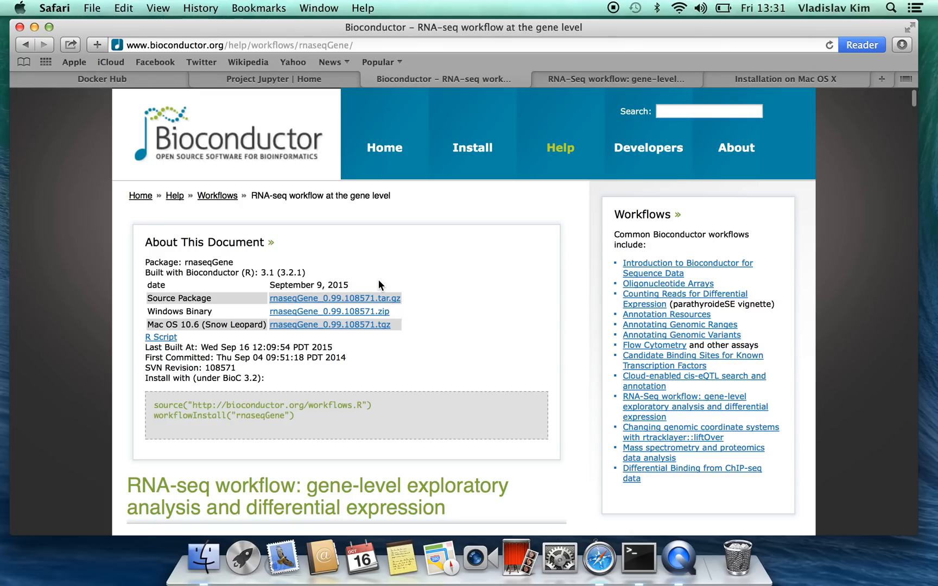
{"action": "scroll", "scroll_direction": "down", "scroll_amount": 3}
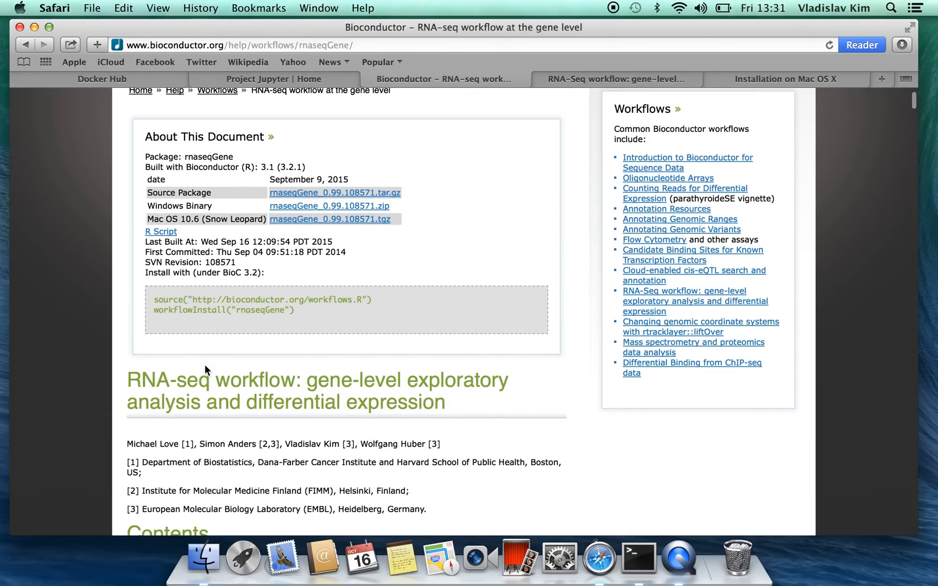
{"action": "scroll", "scroll_direction": "down", "scroll_amount": 3}
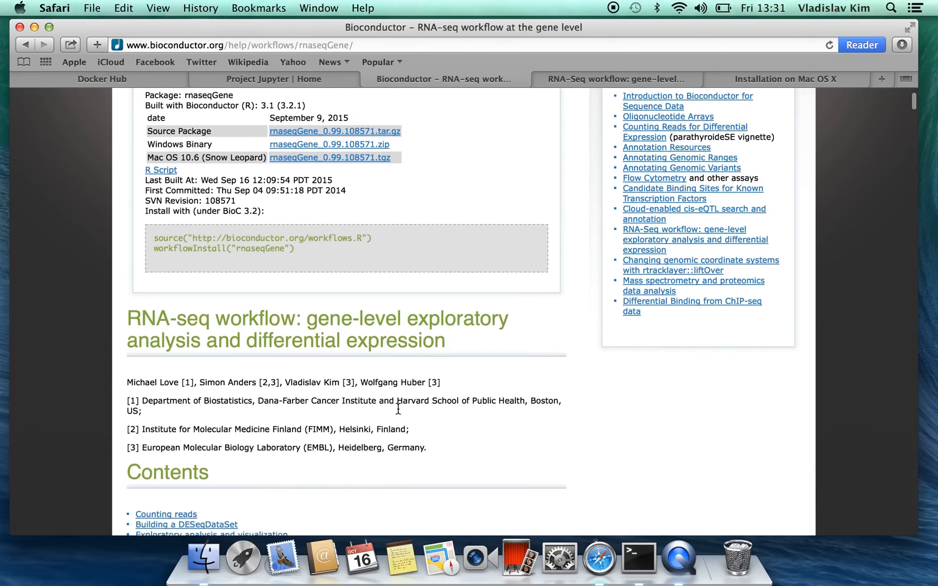
{"action": "scroll", "scroll_direction": "down", "scroll_amount": 3}
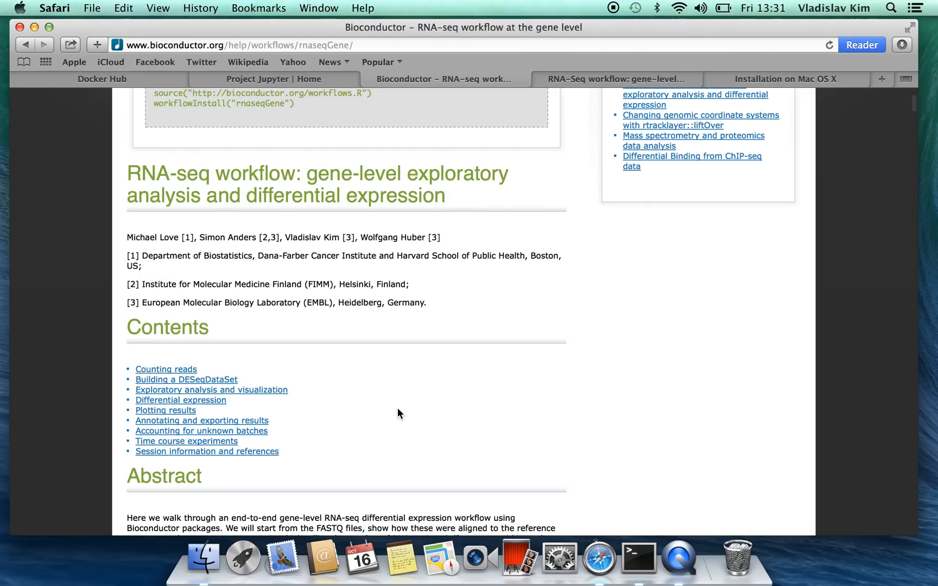
{"action": "scroll", "scroll_direction": "up", "scroll_amount": 3}
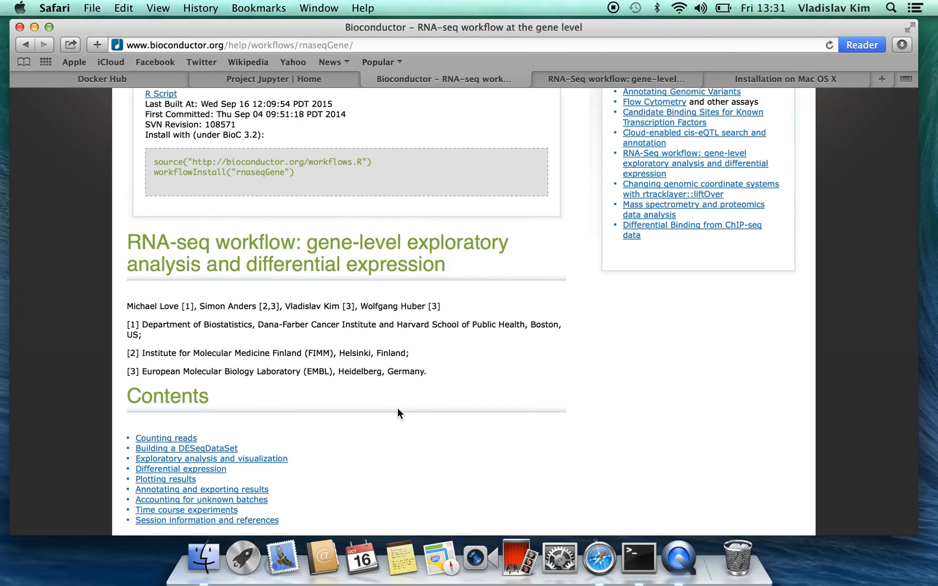
{"action": "mouse_move", "coordinate": [626, 81]}
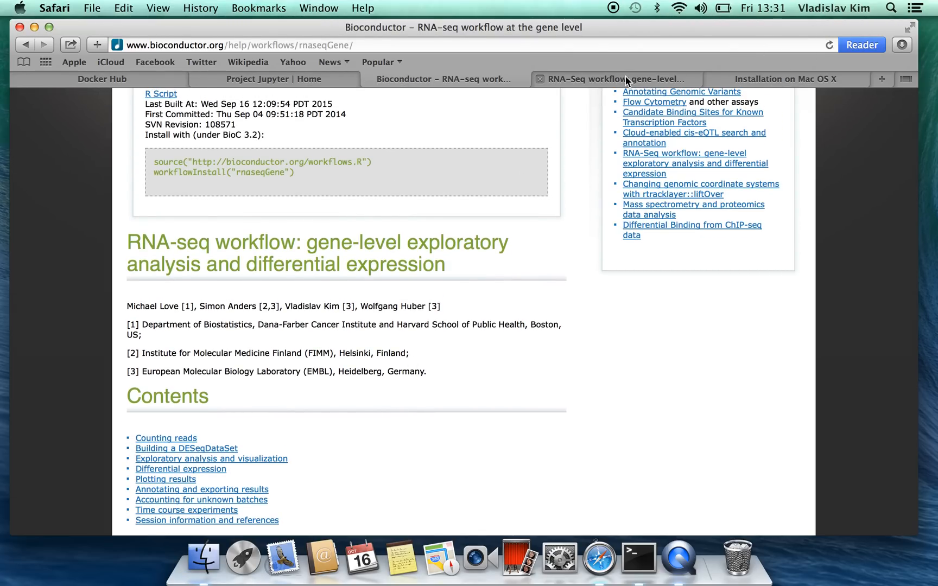
Glance at the F1000Research RNA-Seq workflow article, then return to the Bioconductor page.
{"action": "left_click", "coordinate": [610, 79]}
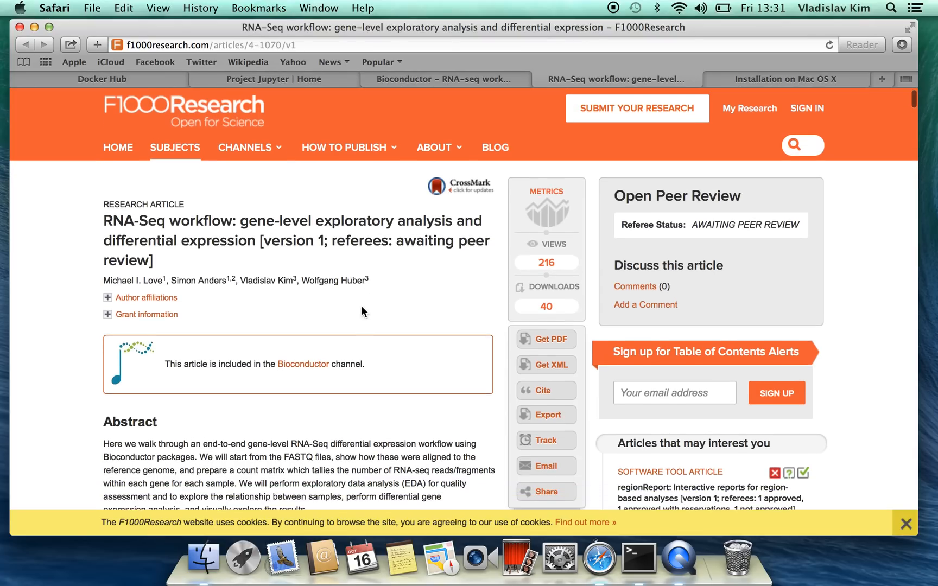
{"action": "left_click", "coordinate": [343, 147]}
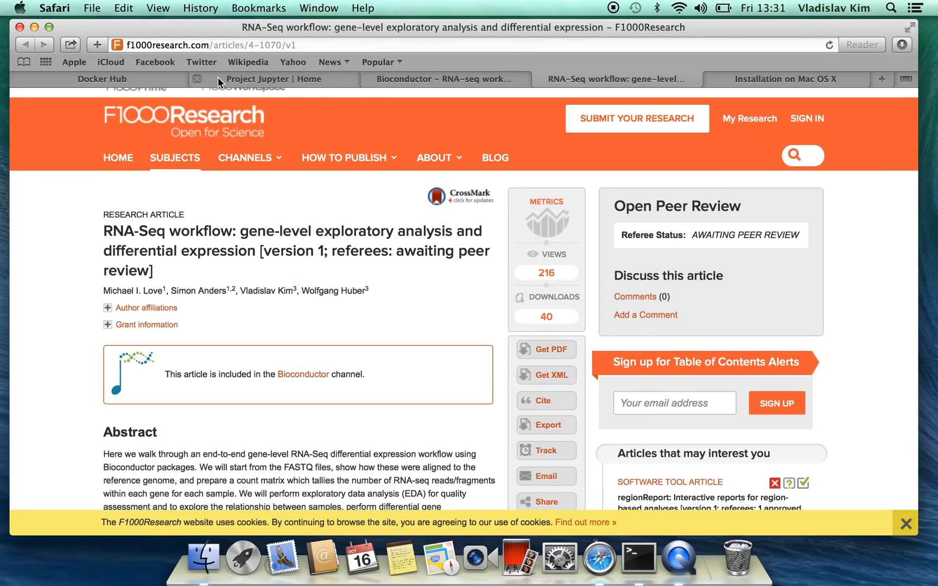
{"action": "left_click", "coordinate": [444, 78]}
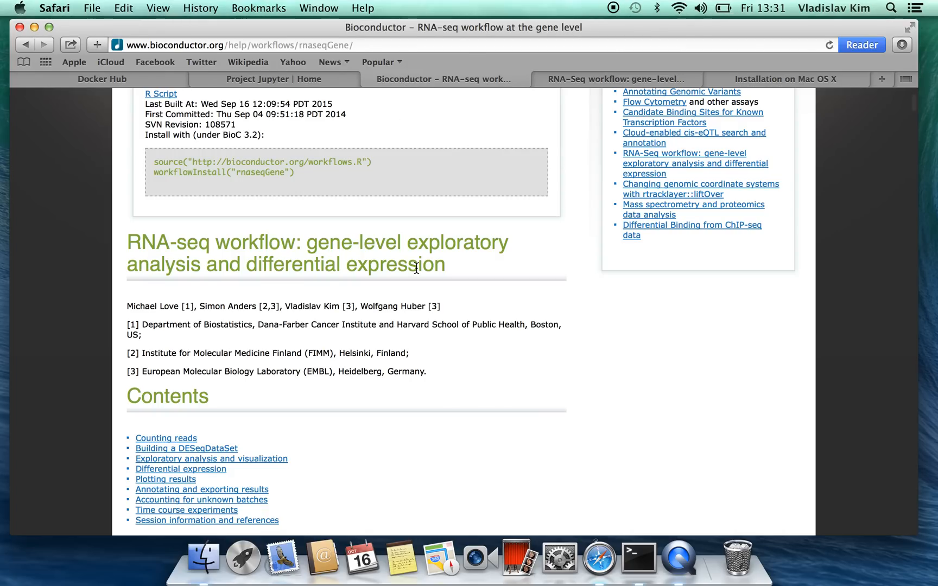
{"action": "mouse_move", "coordinate": [118, 84]}
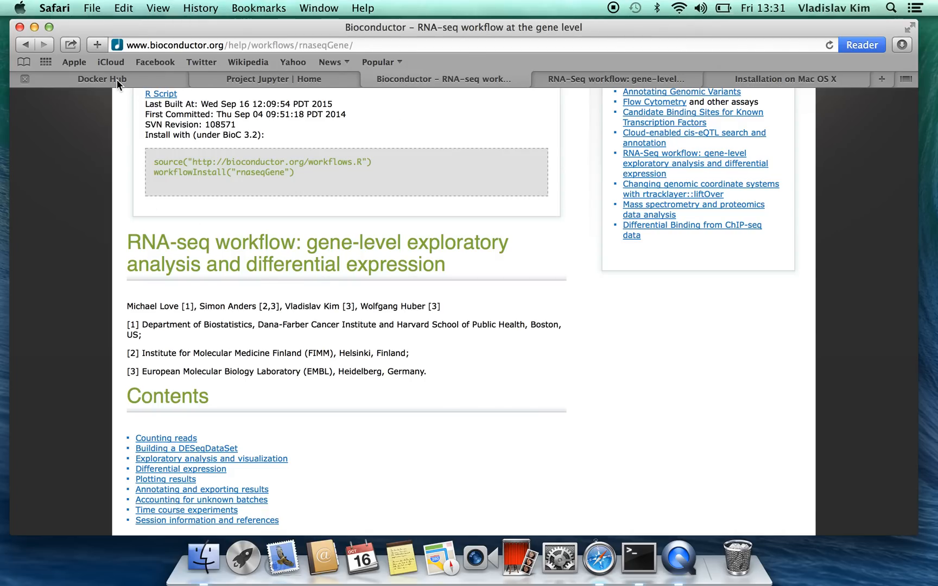
Check the Docker Hub rnaseq repository, then run 'docker pull vladkim/rnaseq' in Terminal.
{"action": "left_click", "coordinate": [102, 78]}
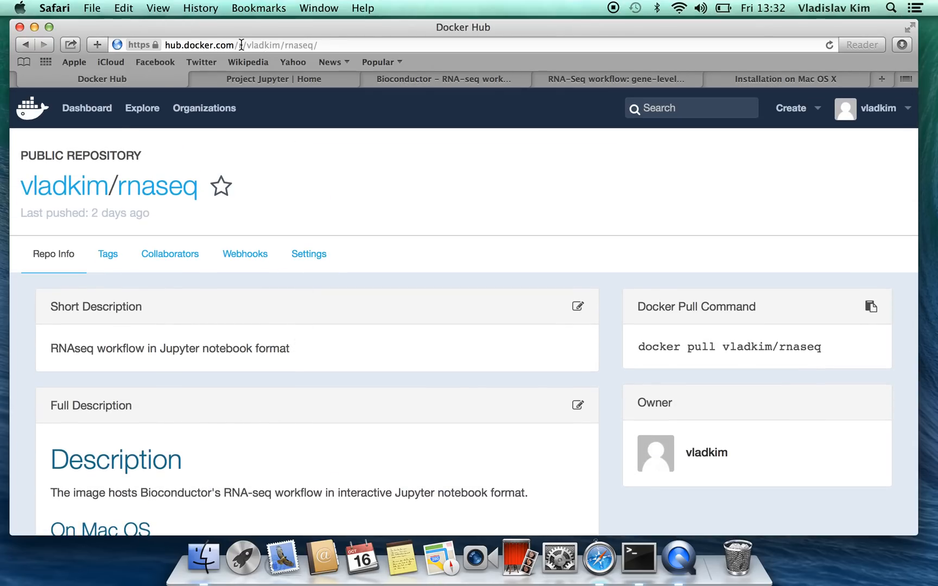
{"action": "left_click", "coordinate": [637, 559]}
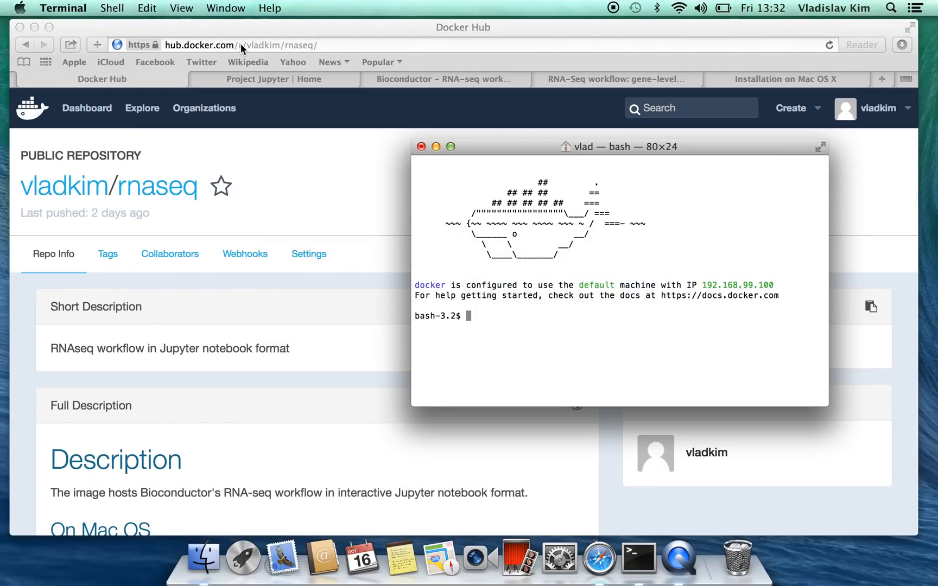
{"action": "mouse_move", "coordinate": [602, 263]}
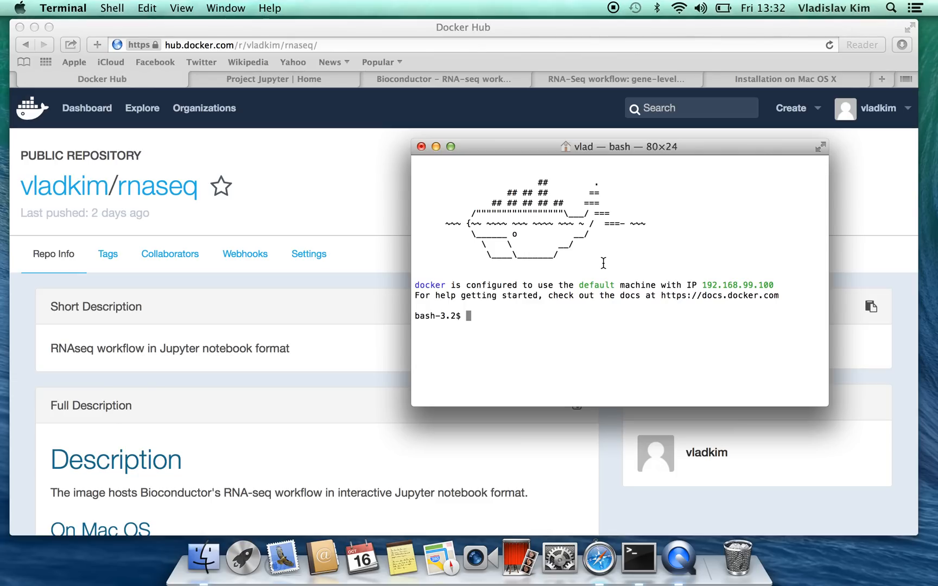
{"action": "type", "text": "docker pull"}
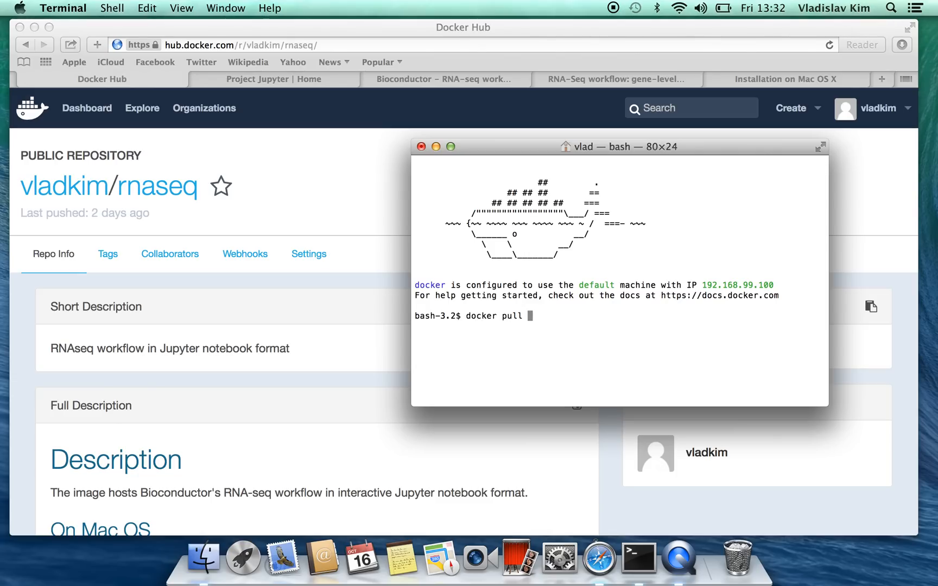
{"action": "mouse_move", "coordinate": [509, 260]}
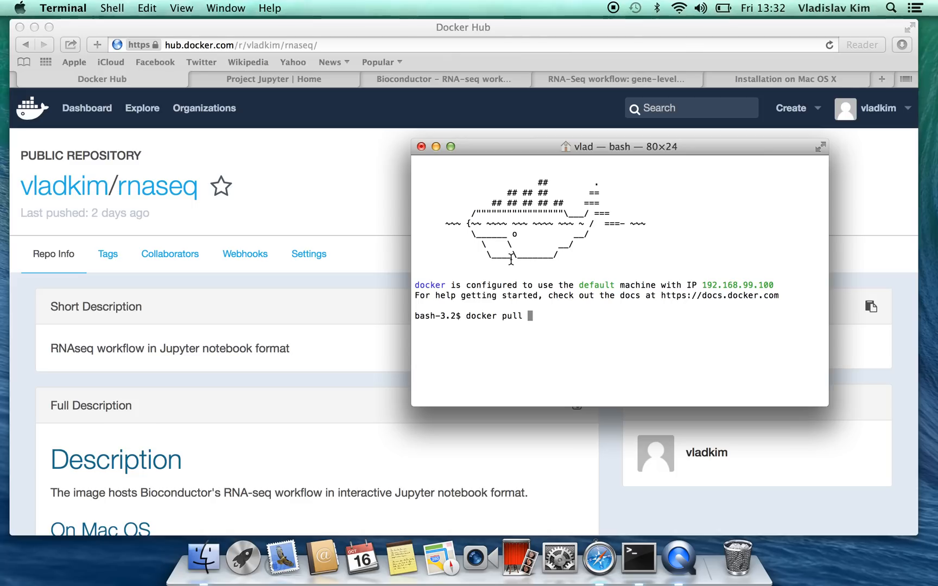
{"action": "type", "text": "vladkim/"}
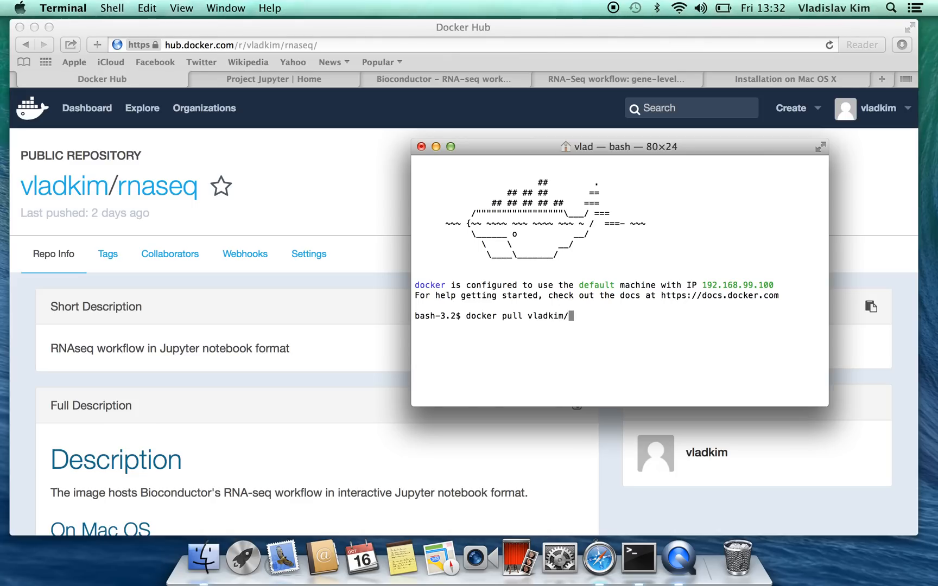
{"action": "type", "text": "rn"}
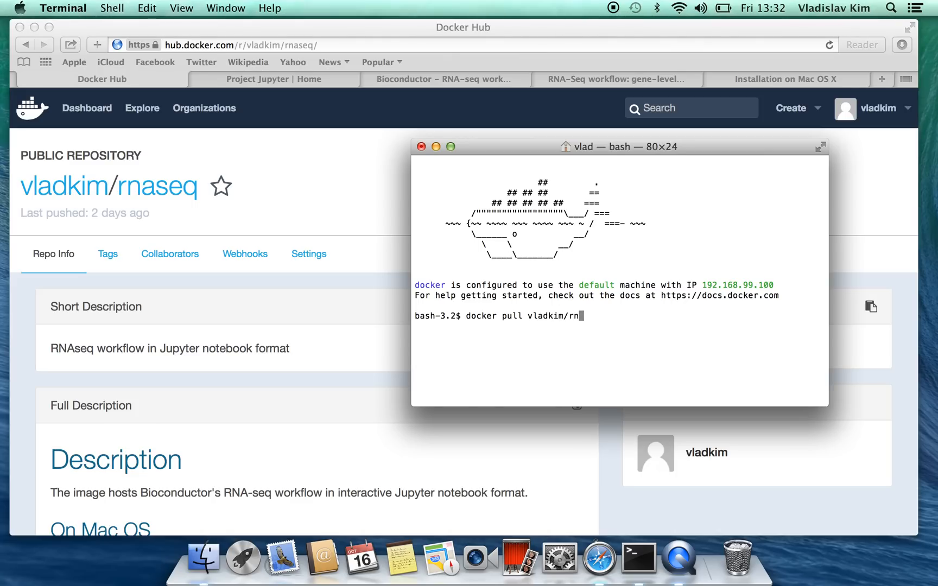
{"action": "key", "text": "Return"}
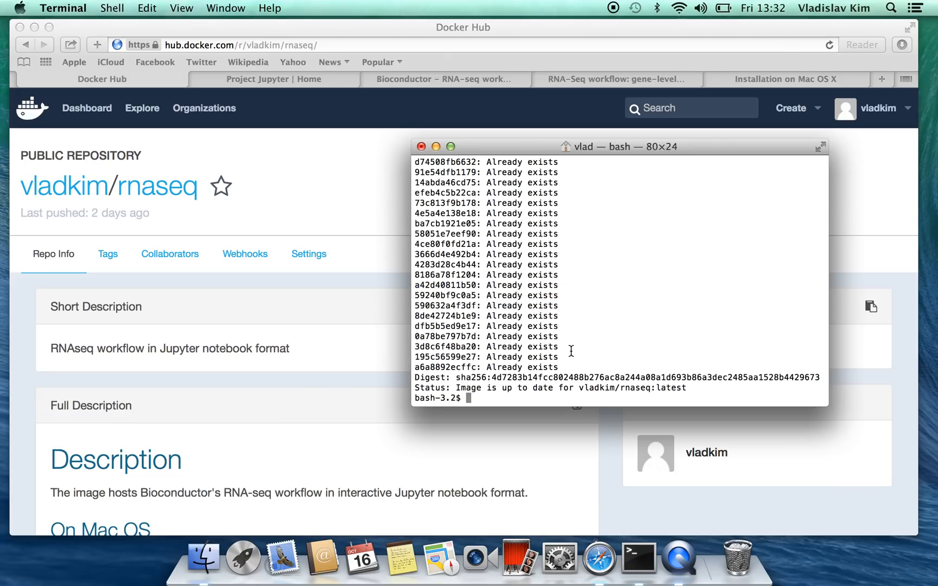
Run 'docker images' to list vladkim/rnaseq and vladkim/ipynb, selecting the rnaseq repository name.
{"action": "type", "text": "docker ima"}
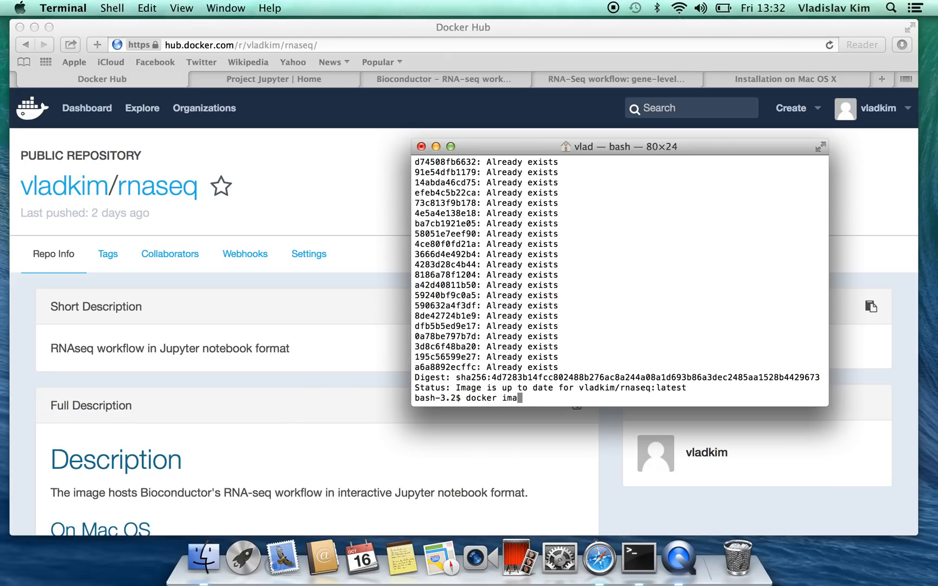
{"action": "type", "text": "ges"}
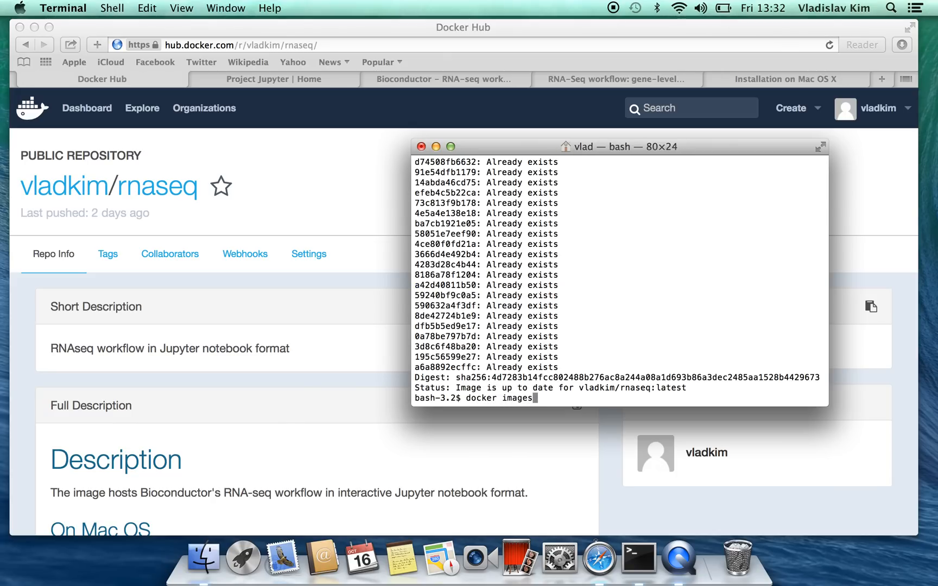
{"action": "key", "text": "Return"}
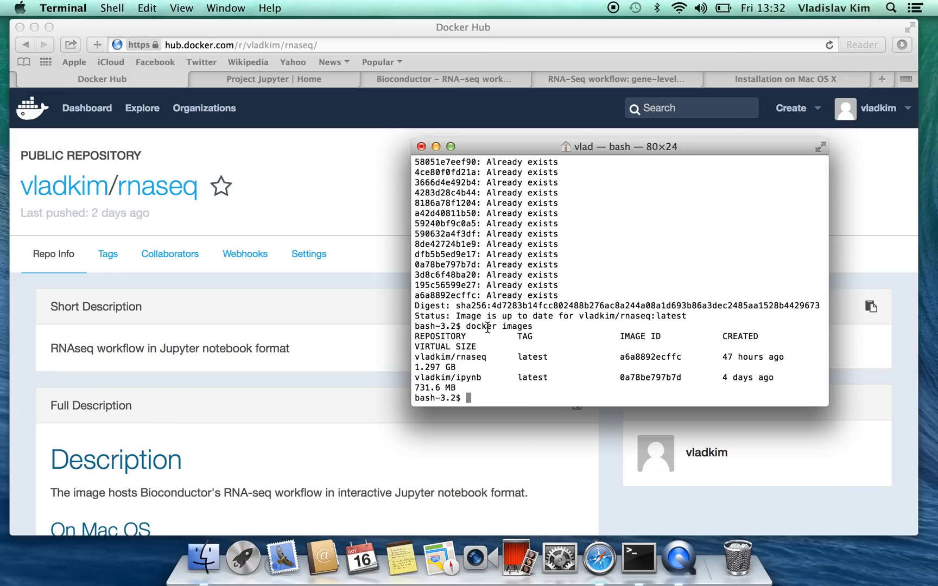
{"action": "double_click", "coordinate": [449, 357]}
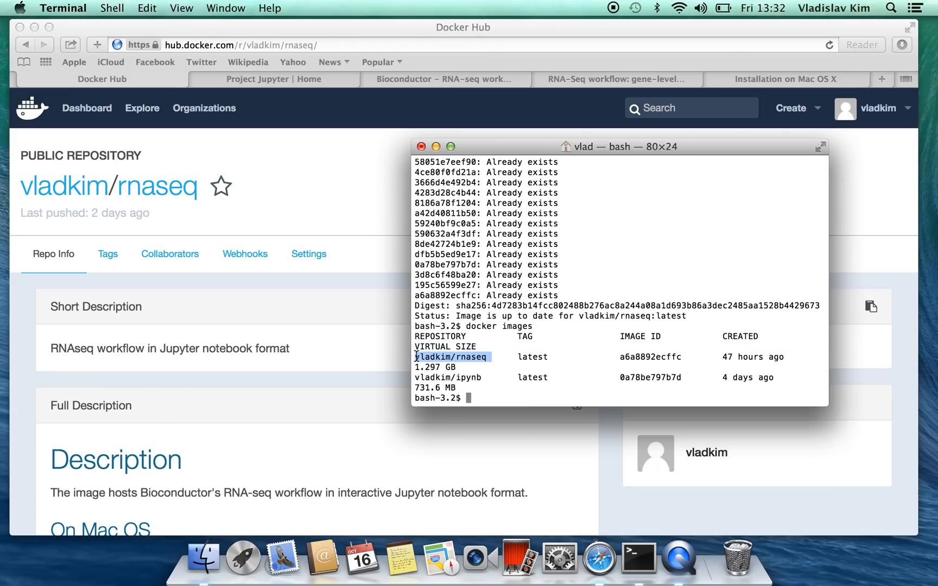
{"action": "mouse_move", "coordinate": [442, 380]}
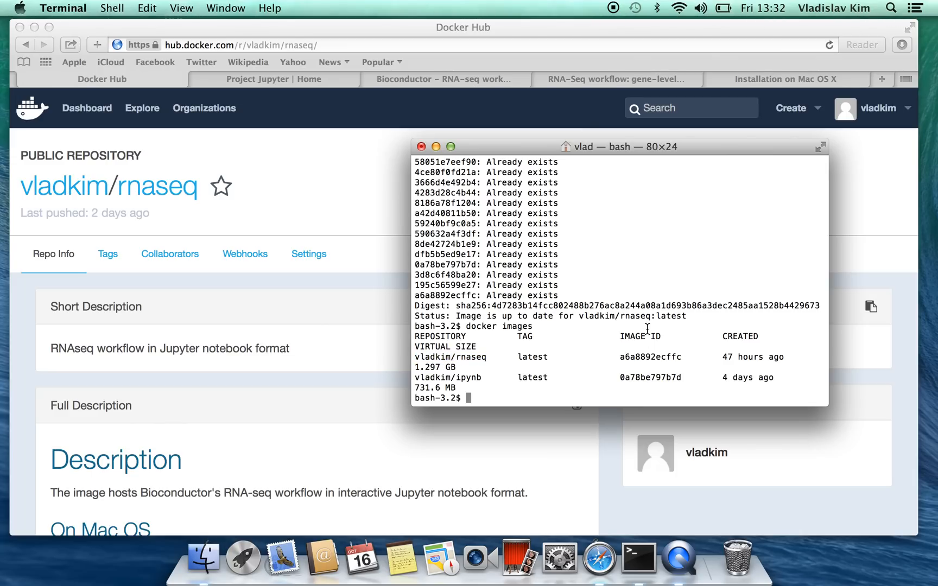
{"action": "mouse_move", "coordinate": [335, 131]}
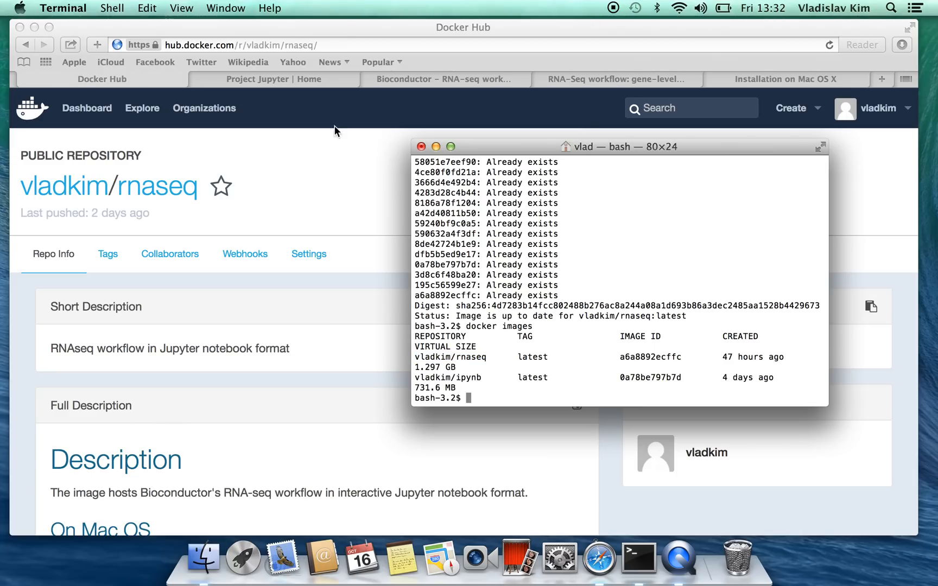
{"action": "mouse_move", "coordinate": [344, 31]}
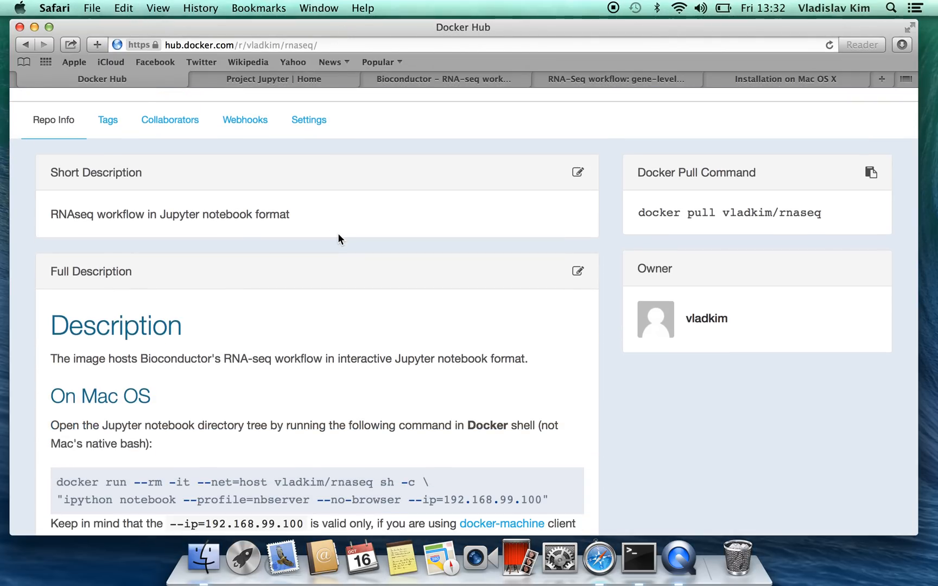
{"action": "scroll", "scroll_direction": "down", "scroll_amount": 3}
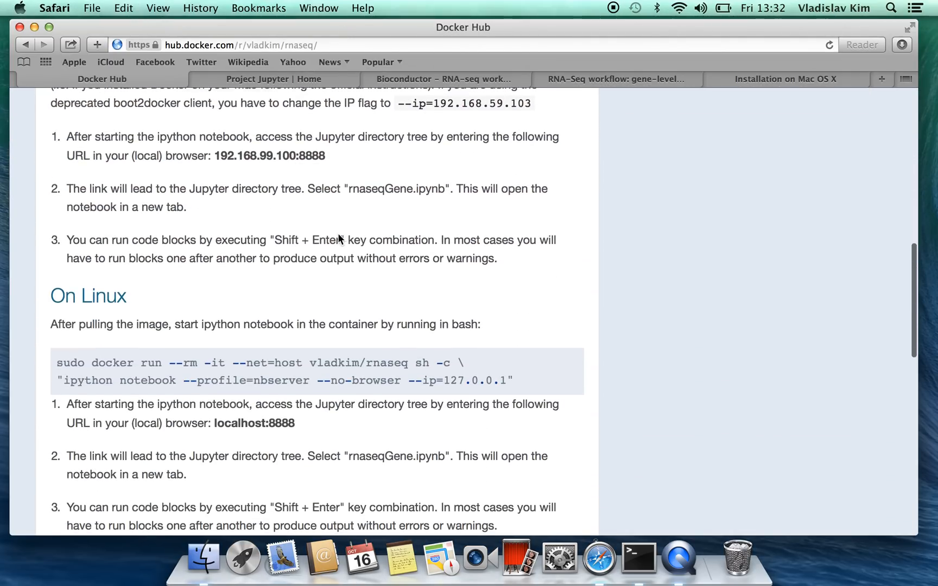
{"action": "scroll", "scroll_direction": "down", "scroll_amount": 3}
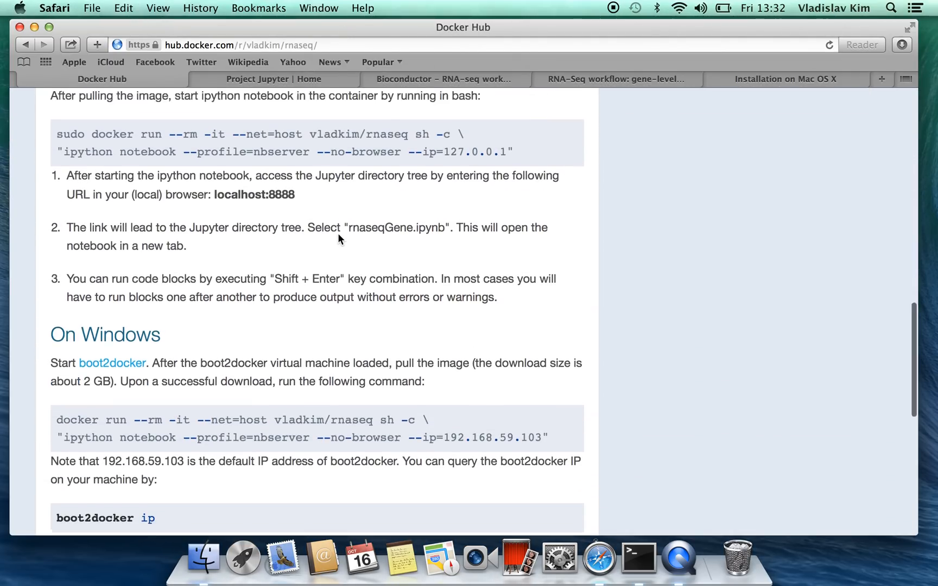
{"action": "scroll", "scroll_direction": "up", "scroll_amount": 3}
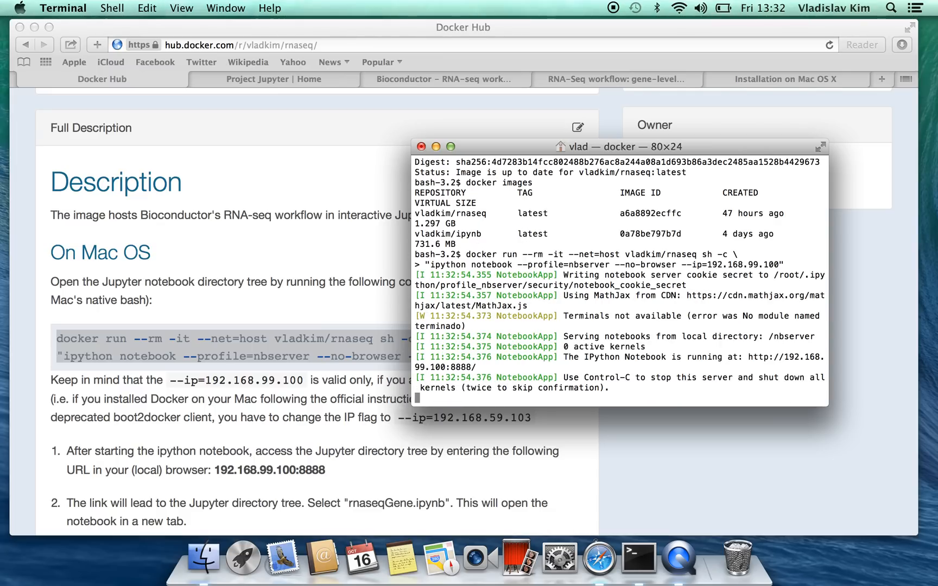
{"action": "mouse_move", "coordinate": [651, 296]}
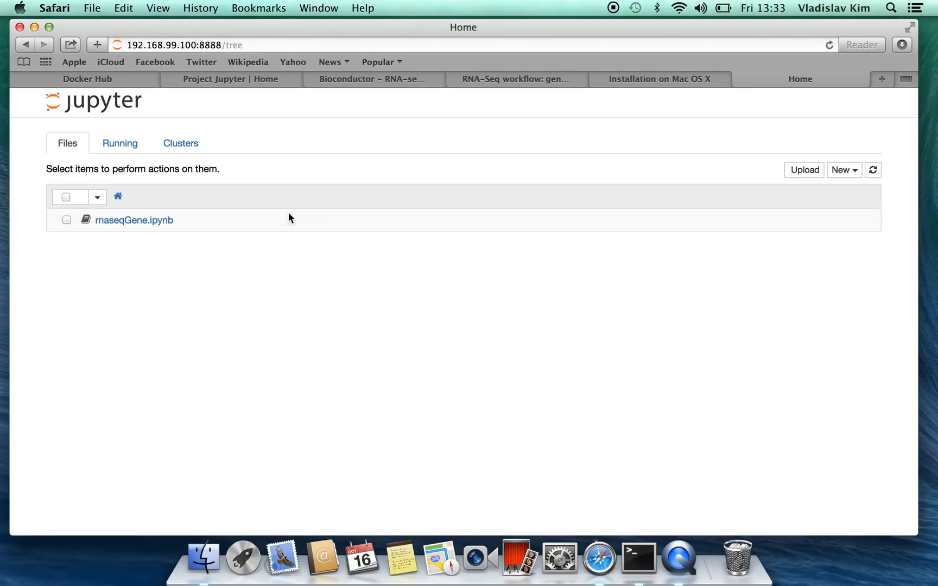
{"action": "mouse_move", "coordinate": [142, 227]}
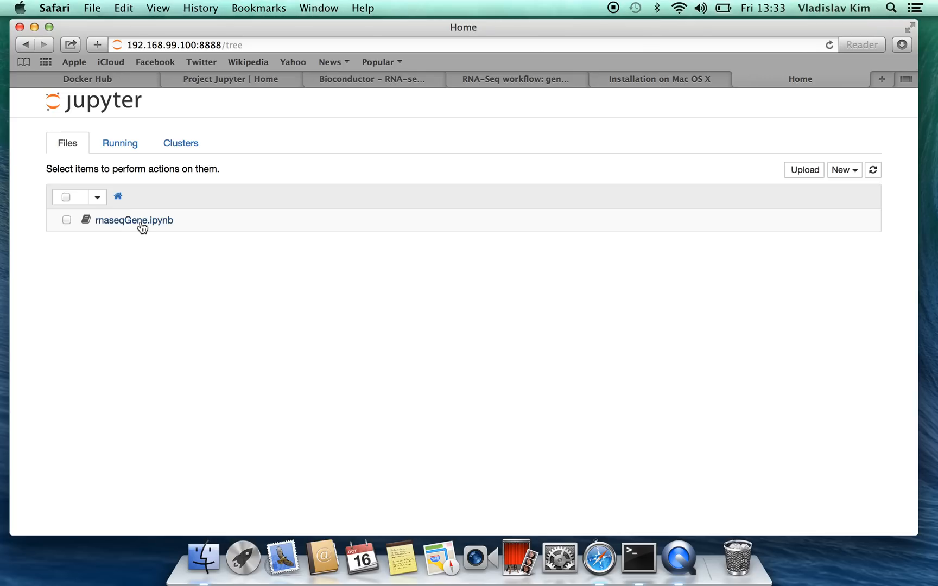
Open rnaseqGene.ipynb from the Jupyter Files list at 192.168.99.100:8888.
{"action": "left_click", "coordinate": [134, 220]}
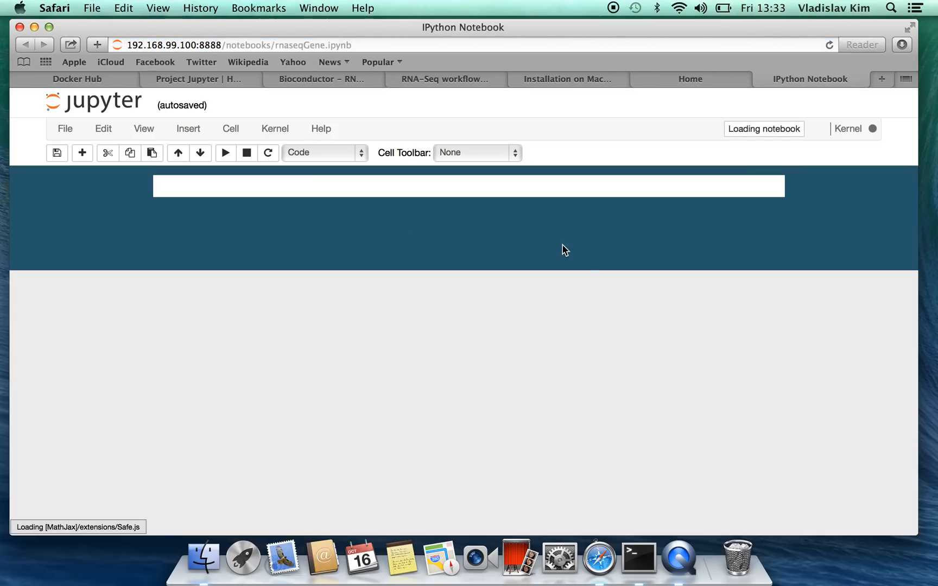
{"action": "mouse_move", "coordinate": [617, 341]}
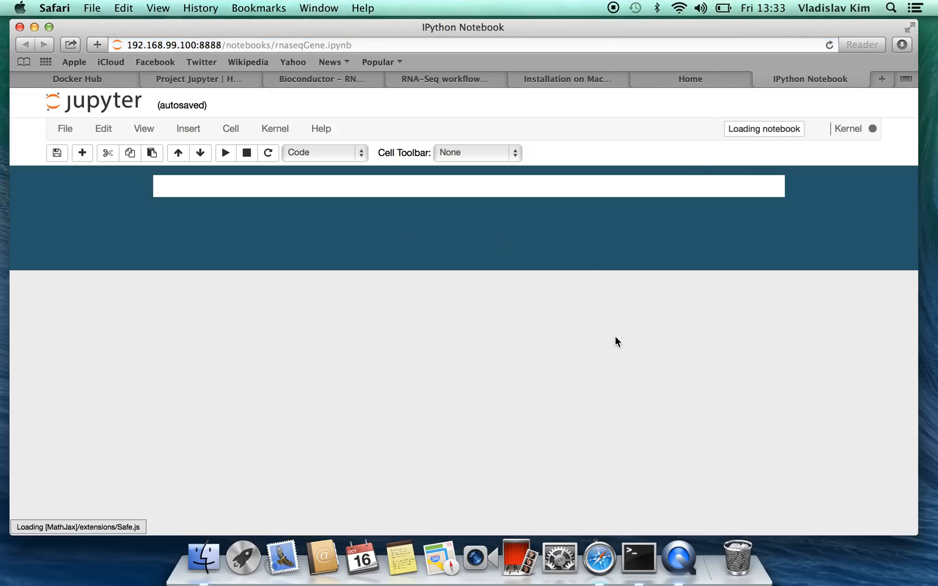
{"action": "mouse_move", "coordinate": [588, 221]}
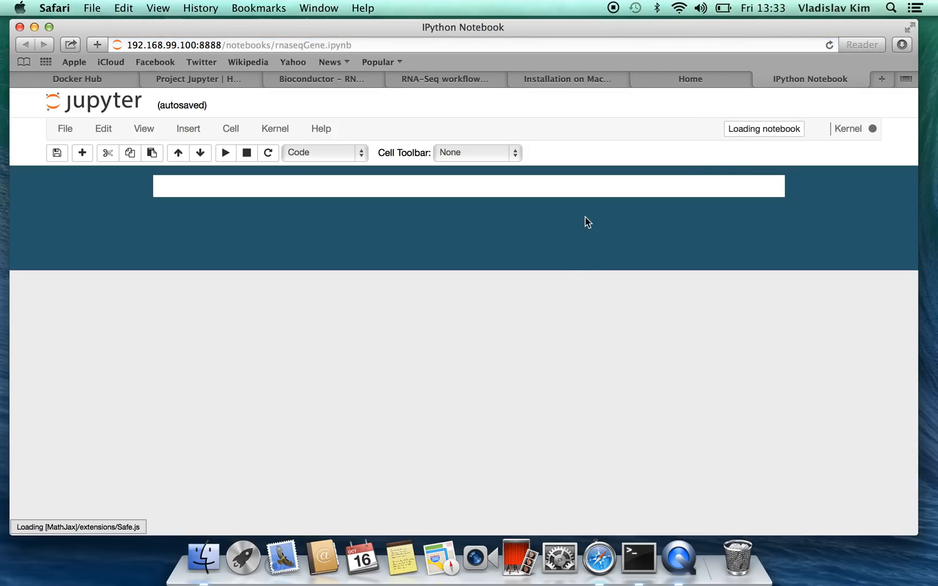
{"action": "mouse_move", "coordinate": [688, 291]}
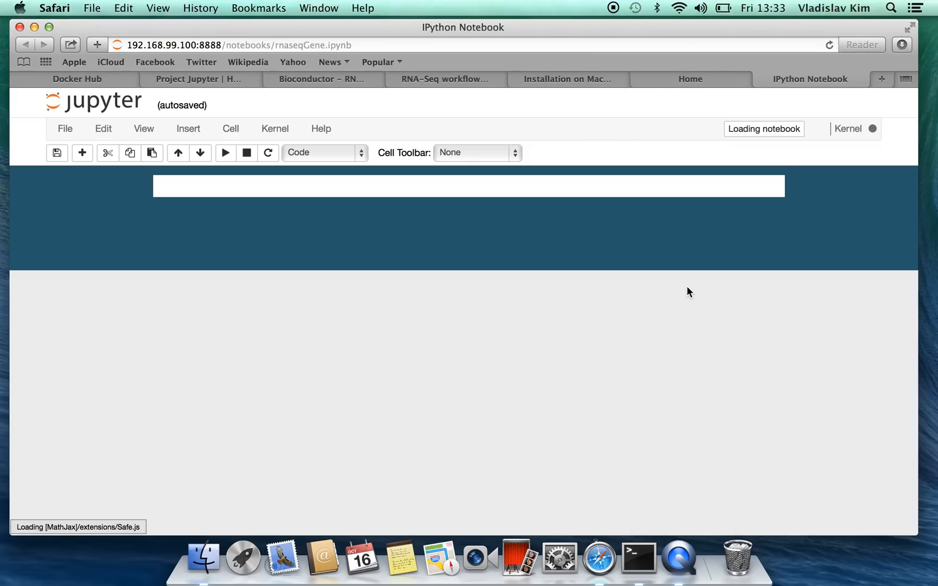
{"action": "mouse_move", "coordinate": [282, 135]}
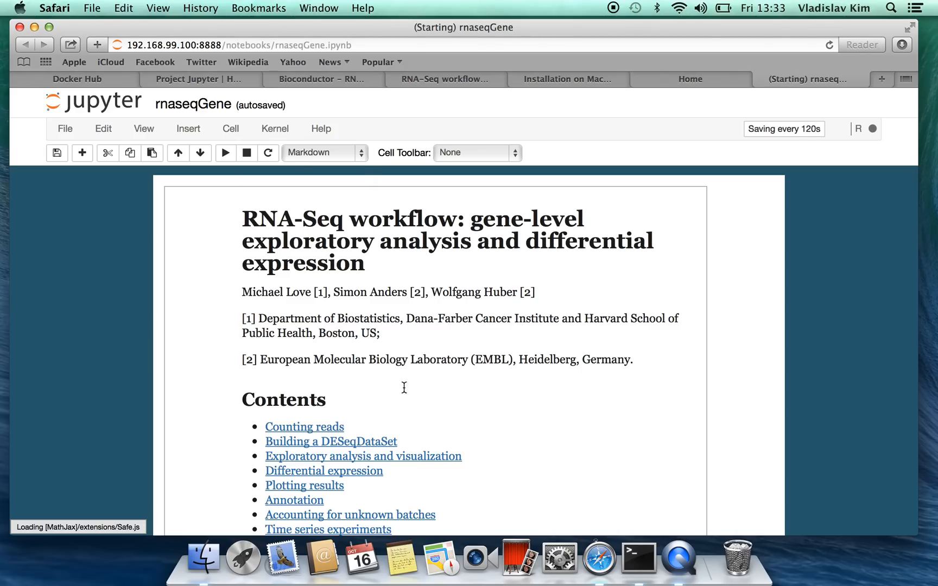
Check the Kernel menu's Change kernel options once the notebook loads with the R kernel.
{"action": "left_click", "coordinate": [274, 128]}
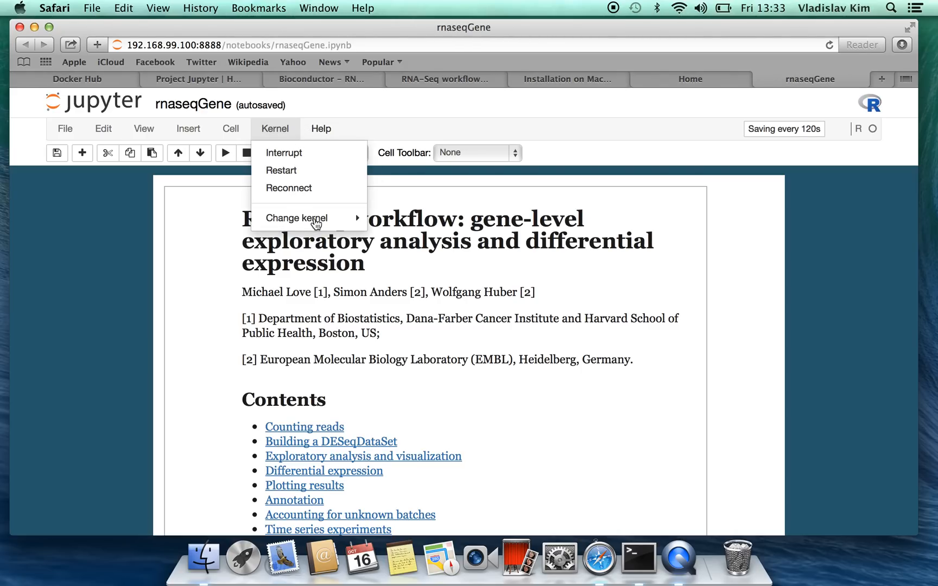
{"action": "mouse_move", "coordinate": [449, 201]}
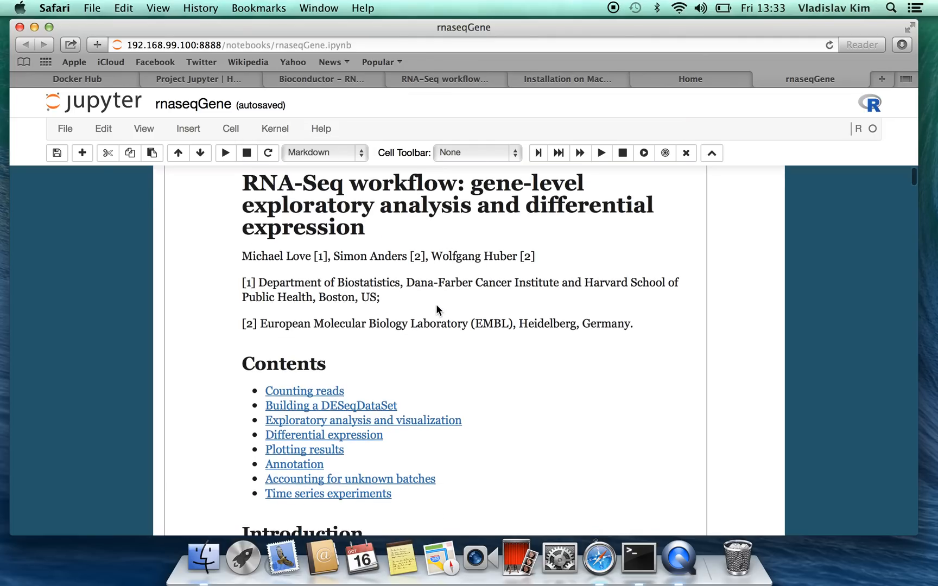
{"action": "scroll", "scroll_direction": "down", "scroll_amount": 3}
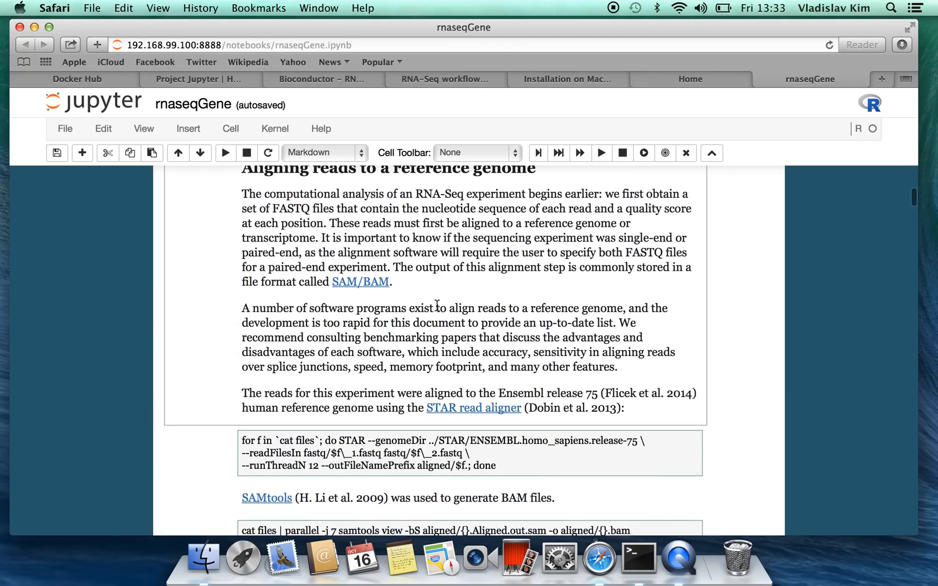
{"action": "scroll", "scroll_direction": "down", "scroll_amount": 3}
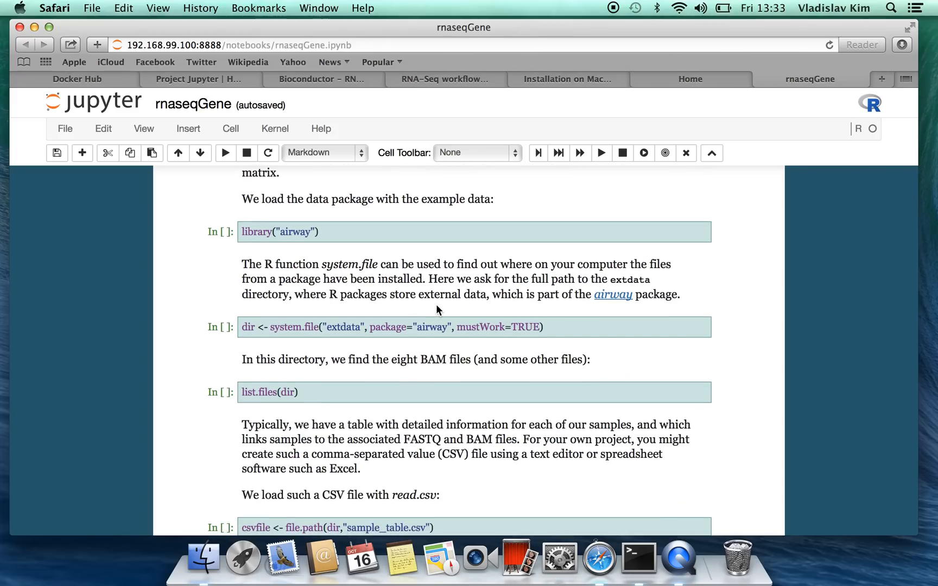
{"action": "mouse_move", "coordinate": [407, 351]}
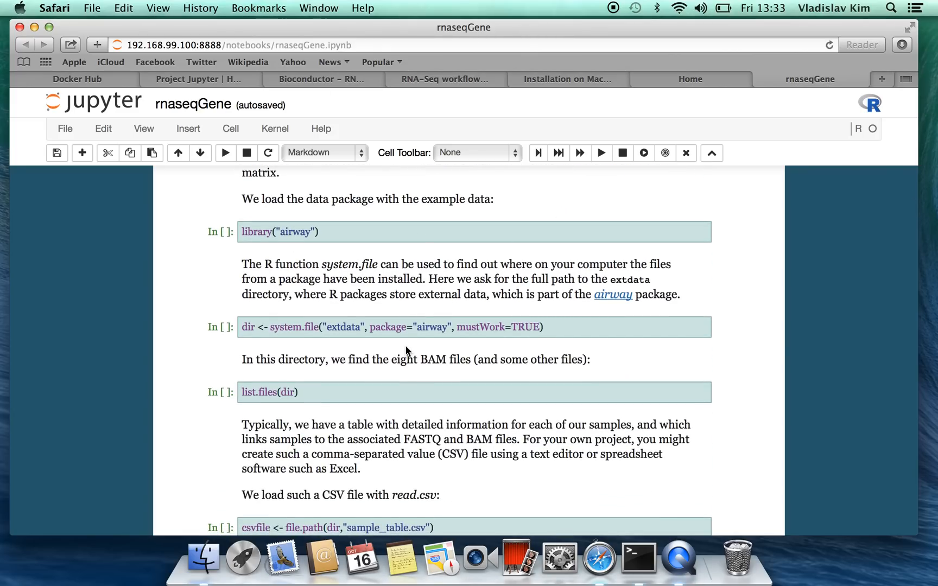
{"action": "scroll", "scroll_direction": "up", "scroll_amount": 3}
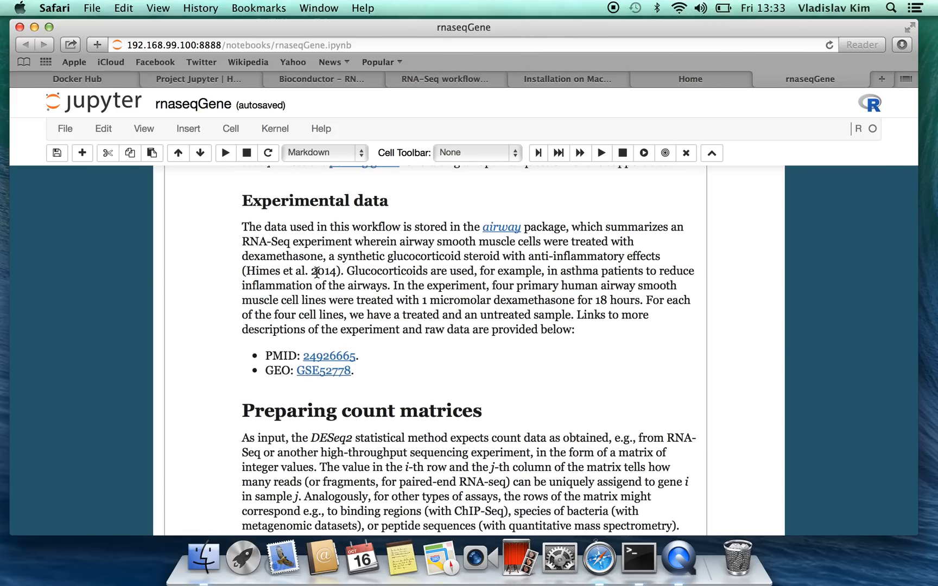
{"action": "scroll", "scroll_direction": "down", "scroll_amount": 3}
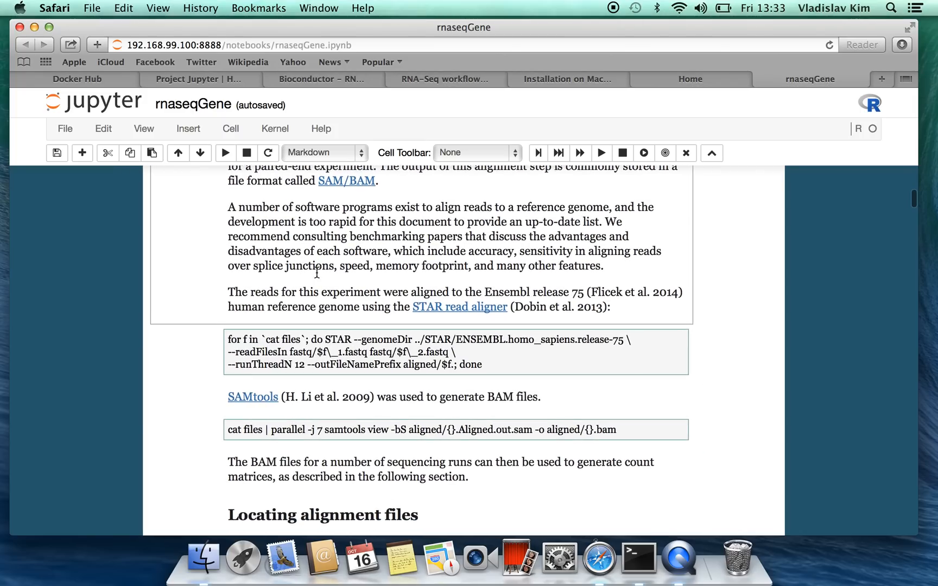
{"action": "scroll", "scroll_direction": "down", "scroll_amount": 3}
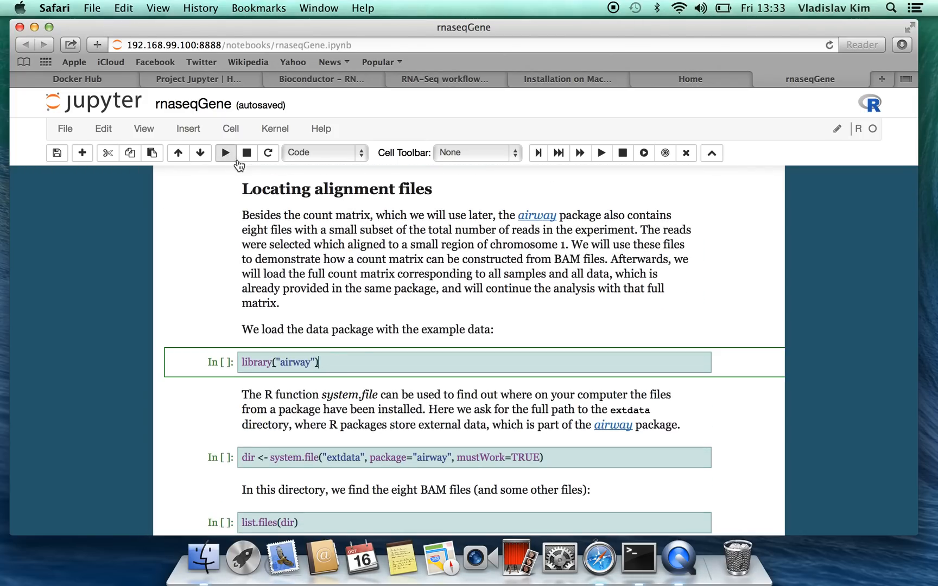
{"action": "mouse_move", "coordinate": [226, 153]}
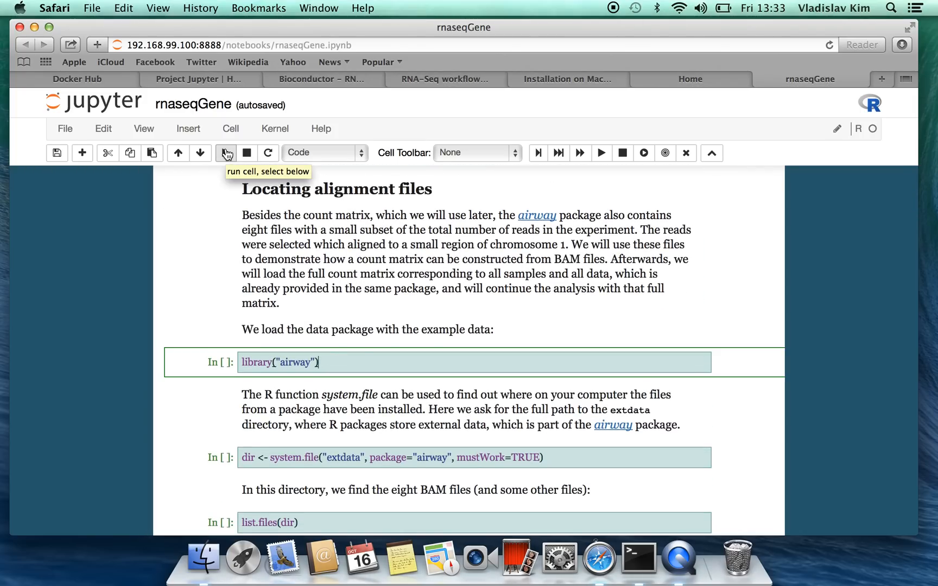
{"action": "mouse_move", "coordinate": [302, 390]}
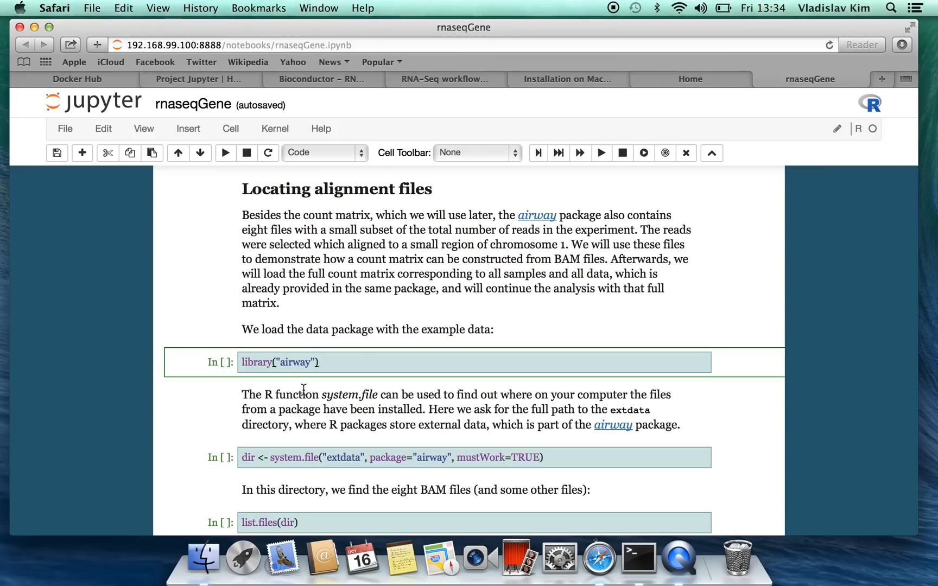
Run the library("airway") cell and the system.file extdata cell as In [1] and In [2].
{"action": "left_click", "coordinate": [224, 153]}
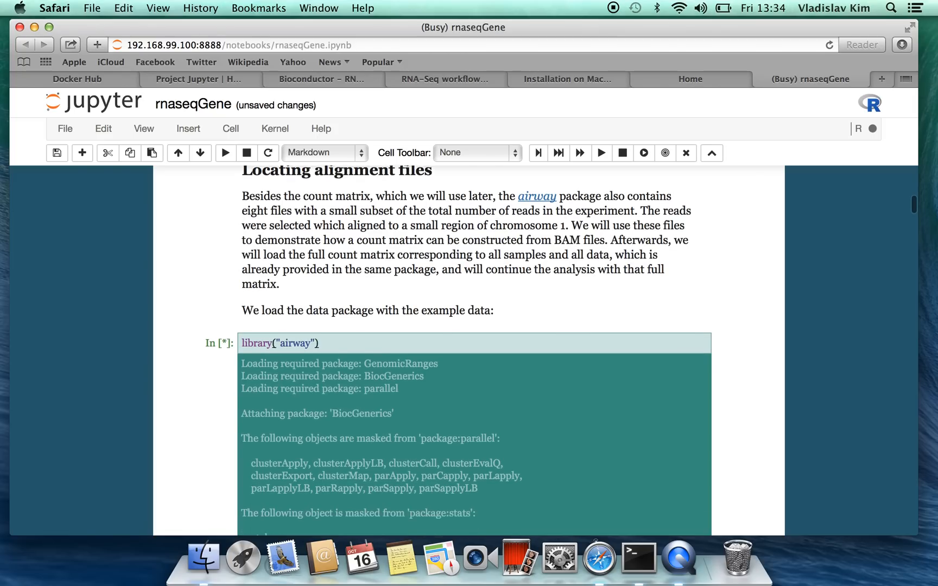
{"action": "scroll", "scroll_direction": "down", "scroll_amount": 3}
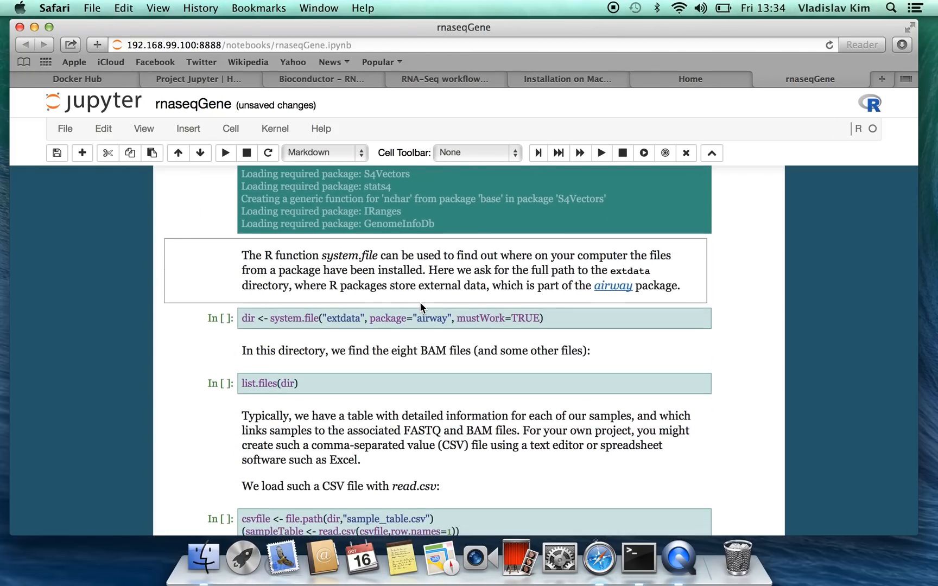
{"action": "left_click", "coordinate": [225, 153]}
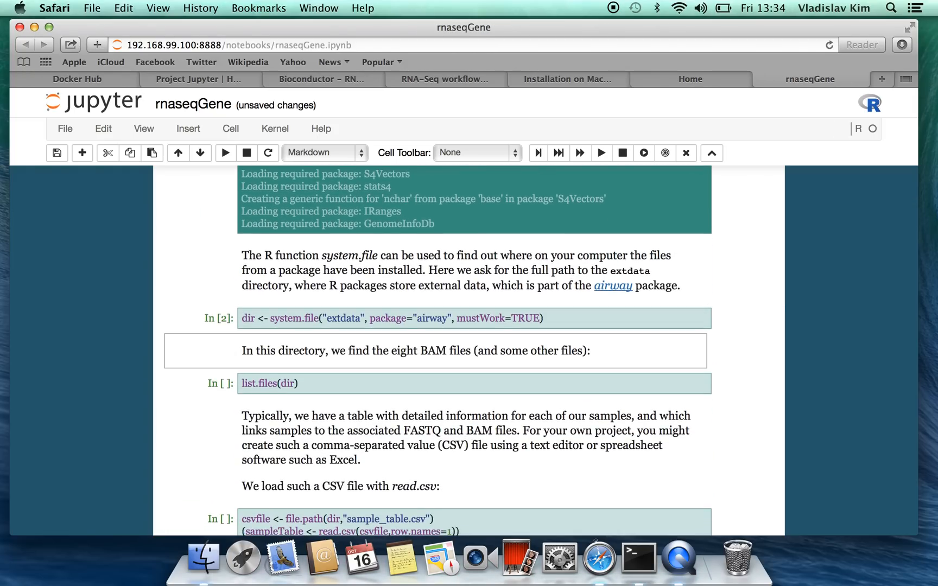
{"action": "mouse_move", "coordinate": [471, 431]}
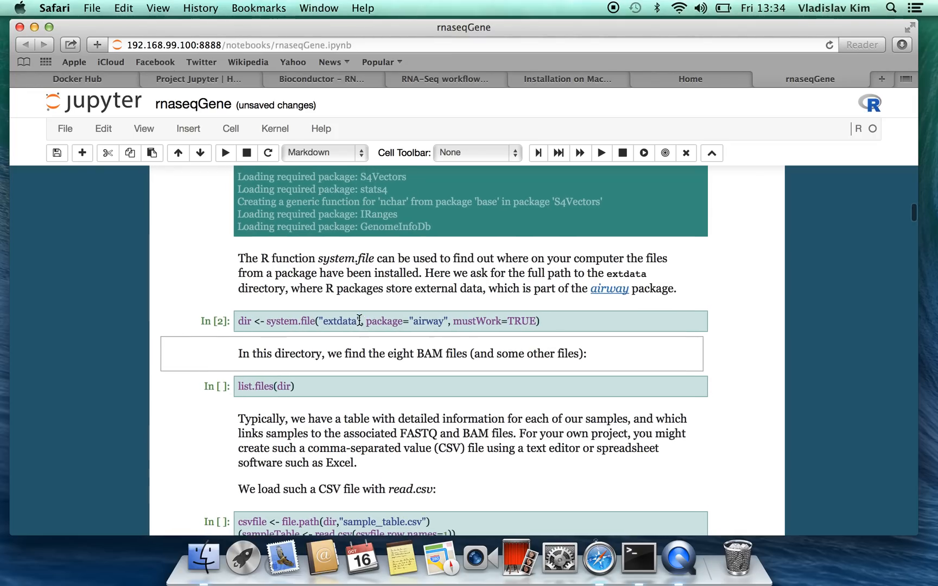
Move down to the Read counting step and select the GenomicAlignments/BiocParallel library cell as the run endpoint.
{"action": "scroll", "scroll_direction": "down", "scroll_amount": 3}
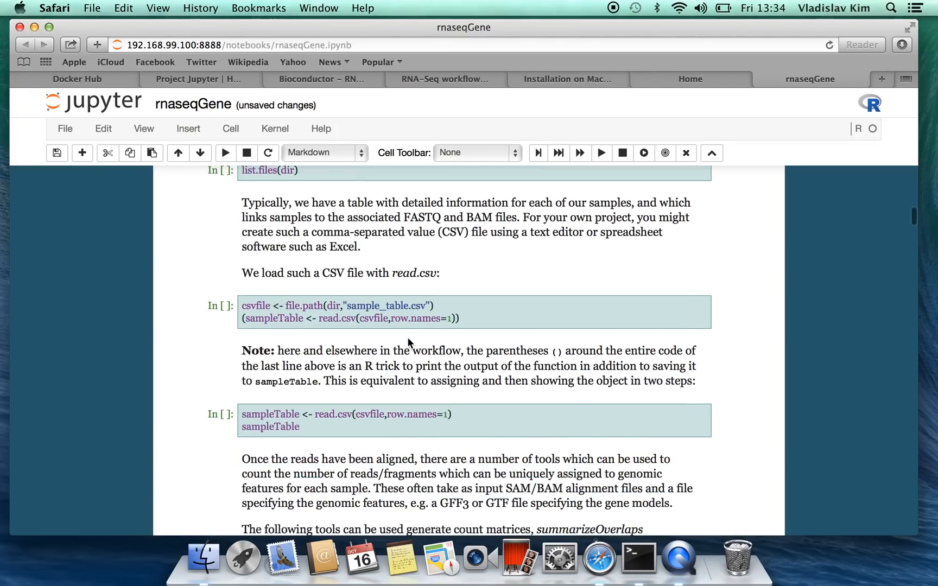
{"action": "scroll", "scroll_direction": "down", "scroll_amount": 3}
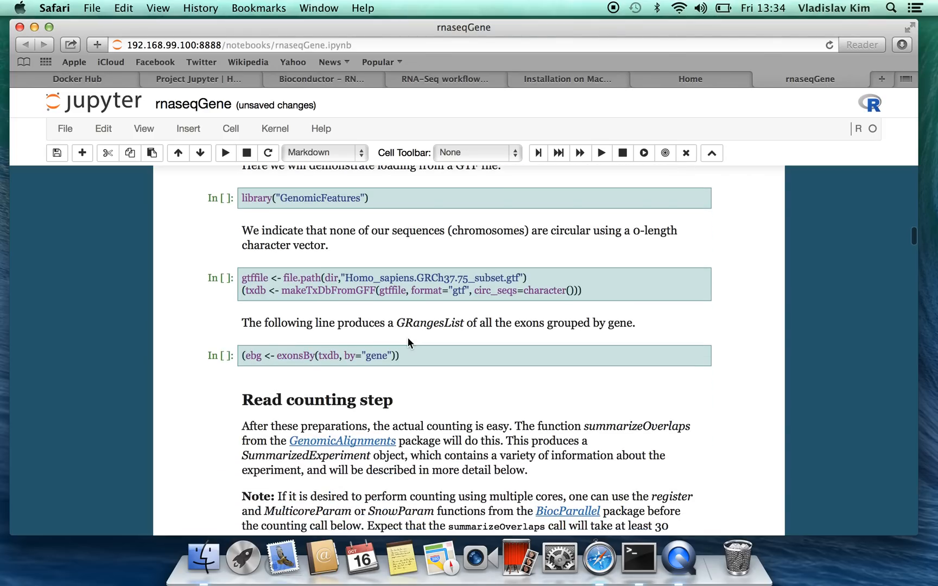
{"action": "scroll", "scroll_direction": "down", "scroll_amount": 3}
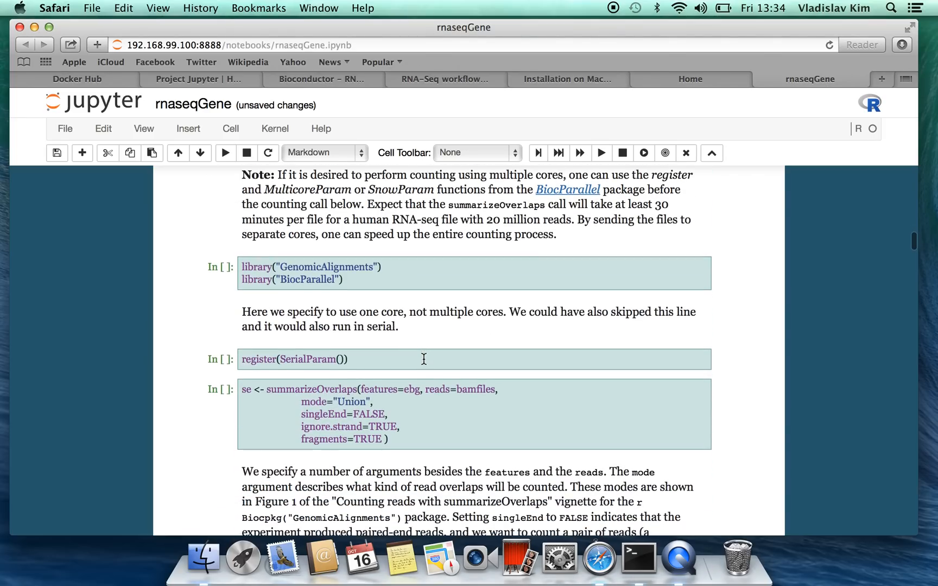
{"action": "mouse_move", "coordinate": [415, 294]}
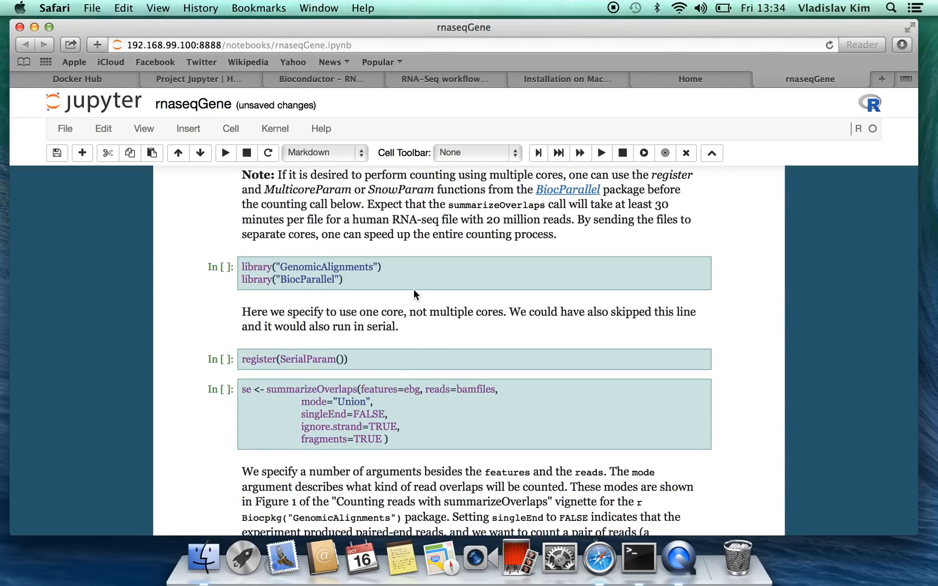
{"action": "left_click", "coordinate": [419, 273]}
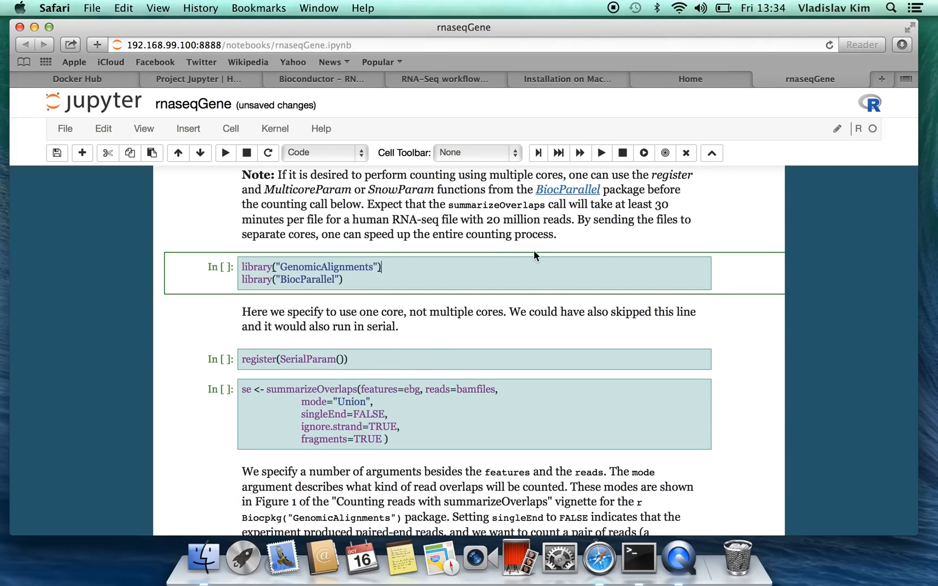
{"action": "mouse_move", "coordinate": [558, 153]}
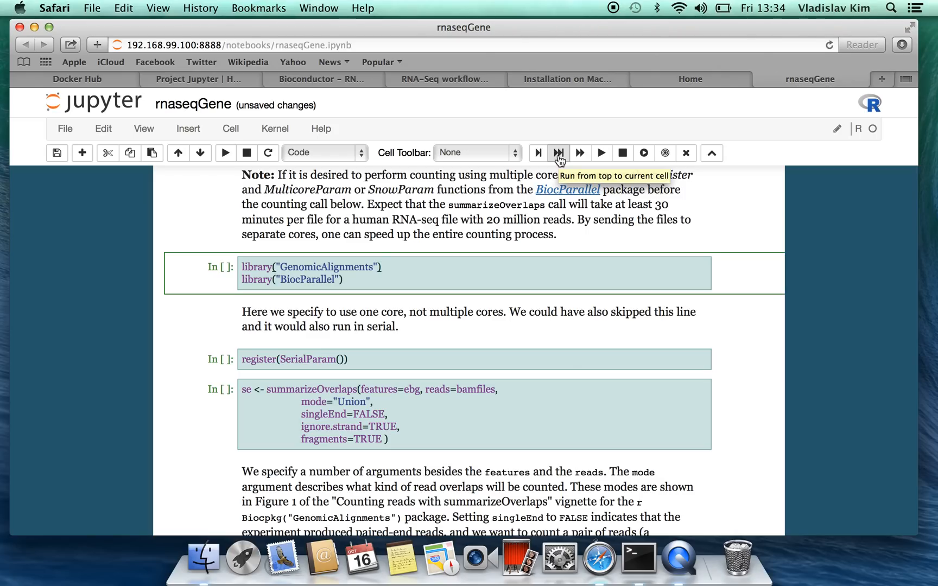
{"action": "mouse_move", "coordinate": [549, 165]}
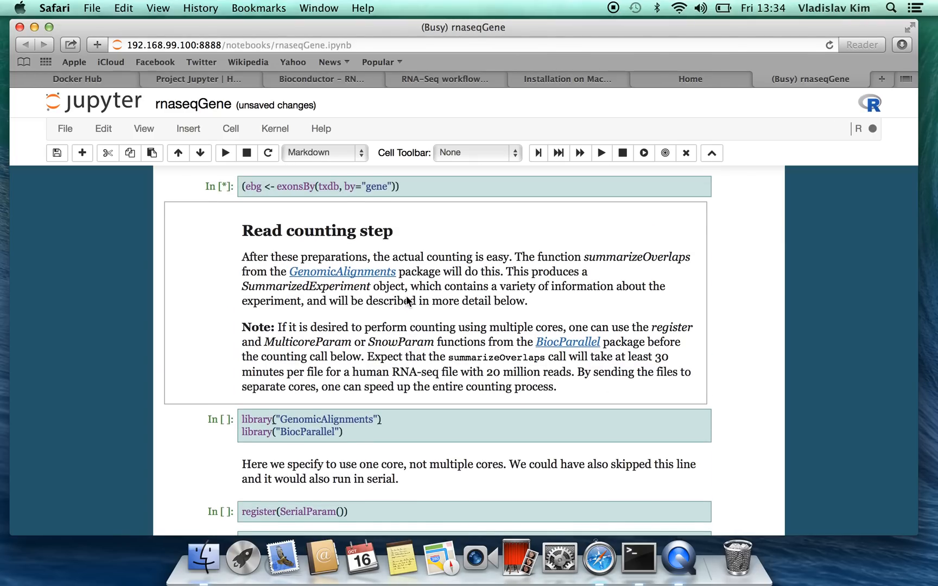
Scroll through the executed cells to review the exonsBy output, a 20-gene exon GRangesList, and the read counting section.
{"action": "scroll", "scroll_direction": "down", "scroll_amount": 3}
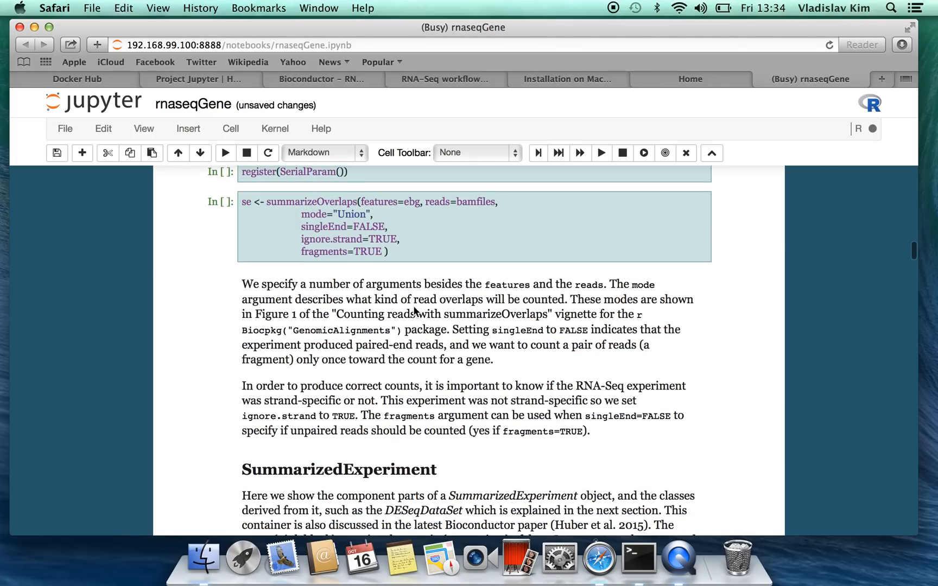
{"action": "scroll", "scroll_direction": "up", "scroll_amount": 3}
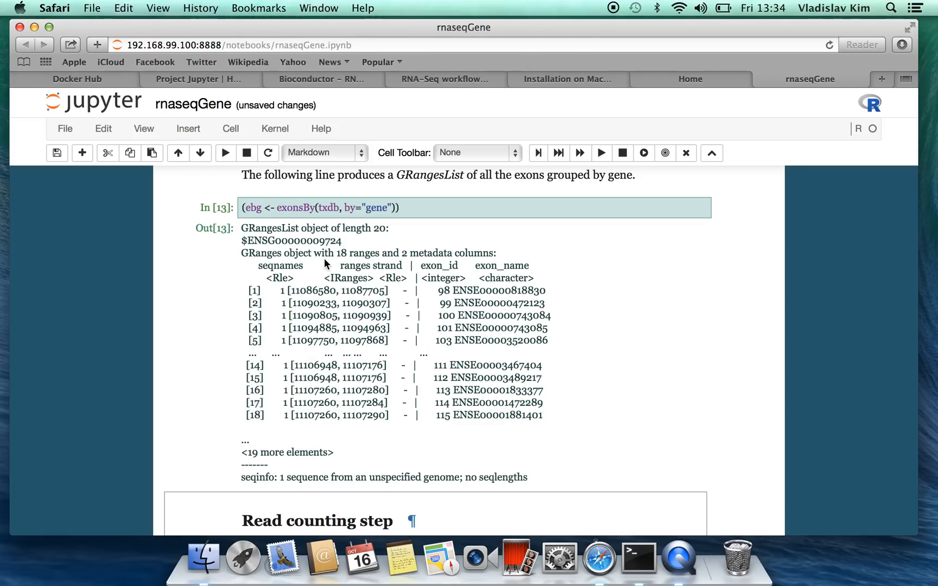
{"action": "scroll", "scroll_direction": "down", "scroll_amount": 3}
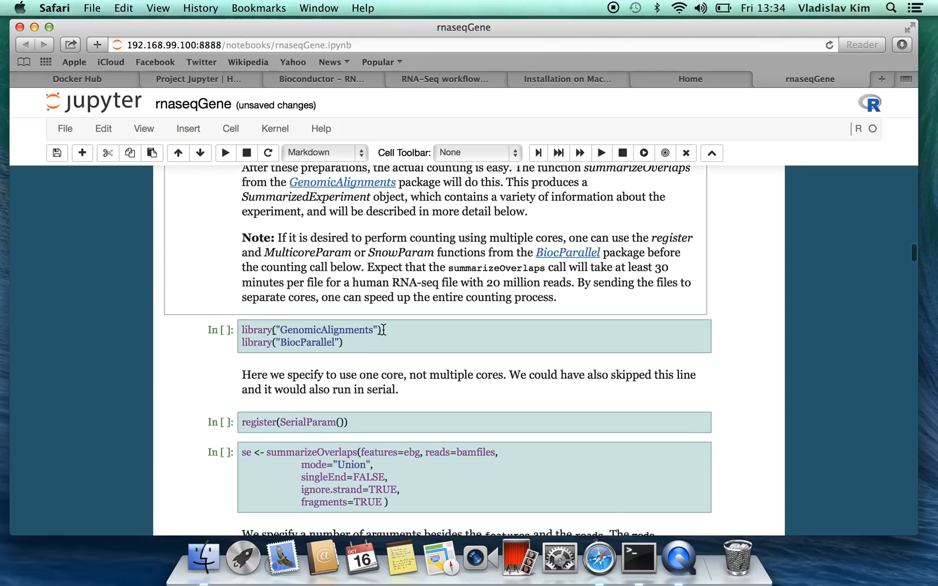
{"action": "scroll", "scroll_direction": "down", "scroll_amount": 3}
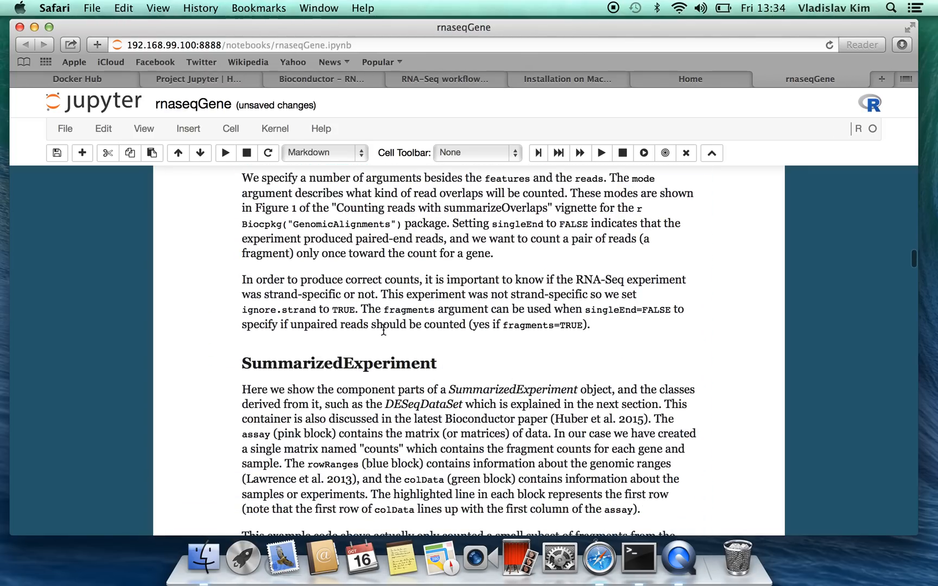
{"action": "scroll", "scroll_direction": "down", "scroll_amount": 3}
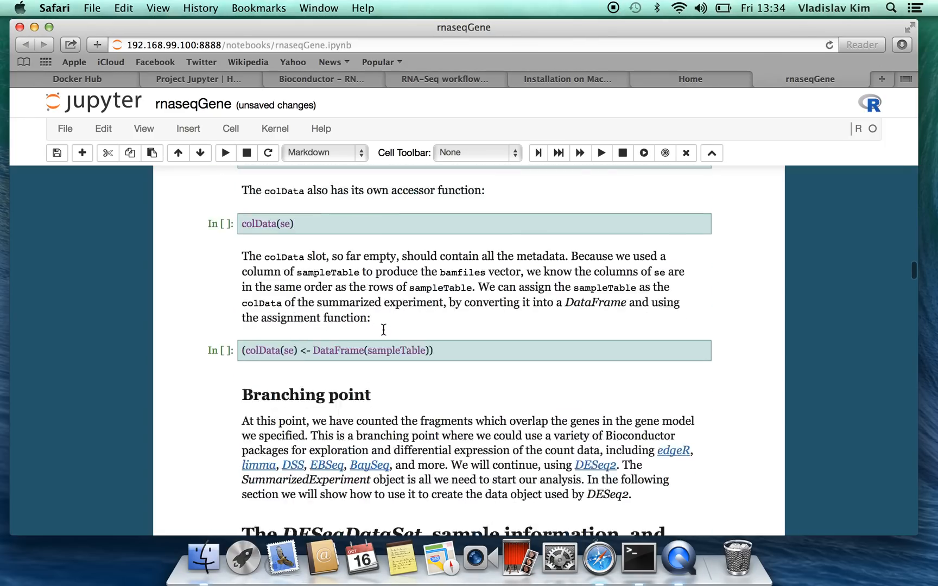
{"action": "scroll", "scroll_direction": "down", "scroll_amount": 3}
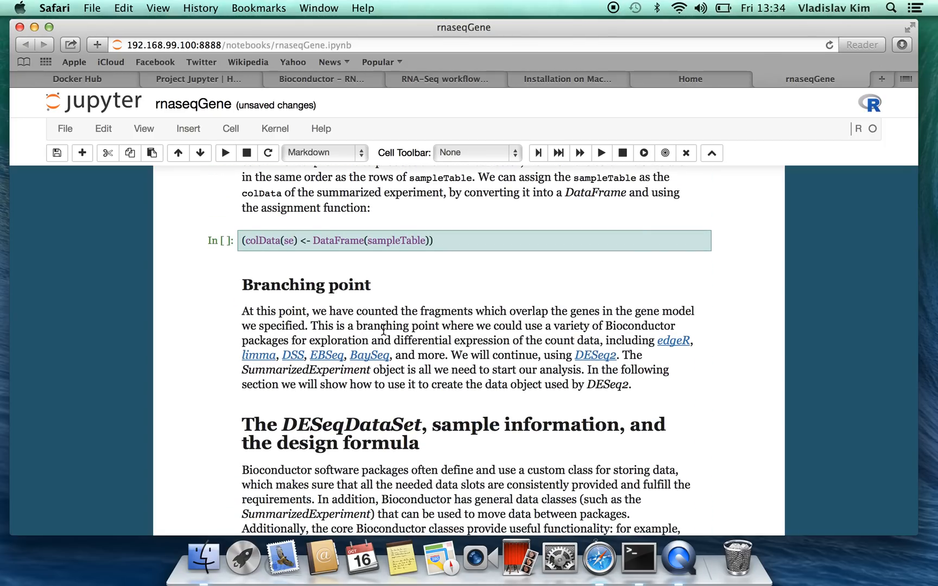
{"action": "scroll", "scroll_direction": "down", "scroll_amount": 3}
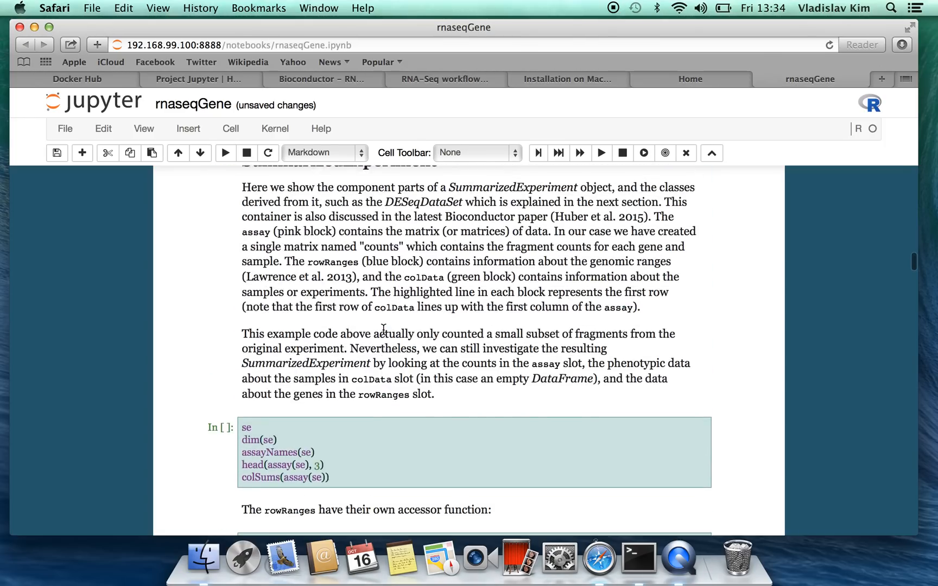
{"action": "scroll", "scroll_direction": "down", "scroll_amount": 3}
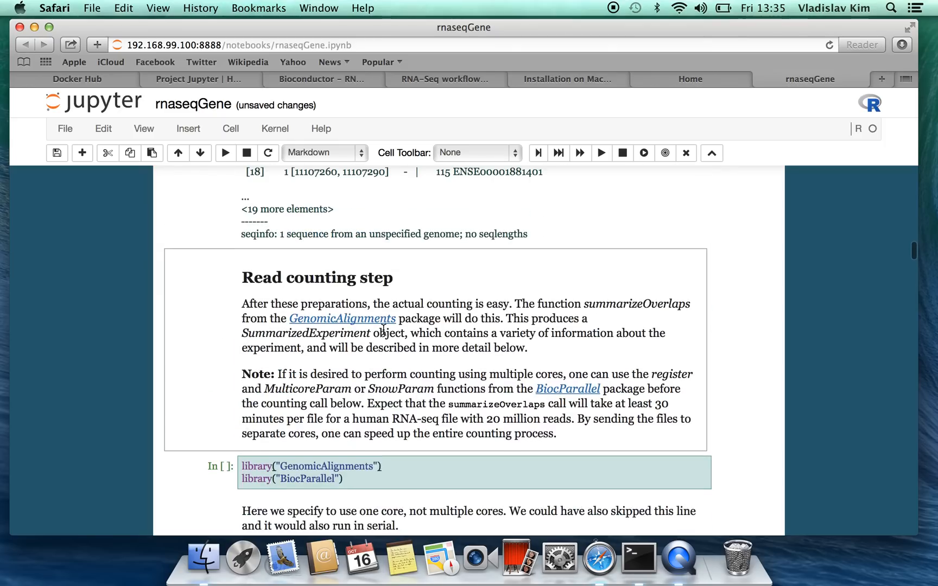